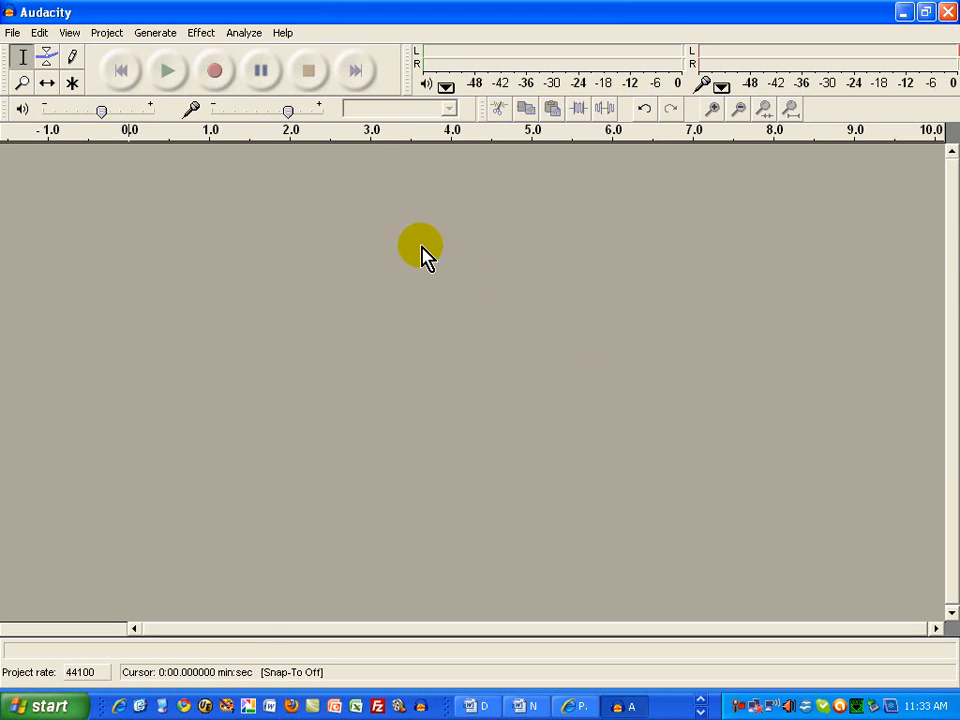
Begin recording the playing song onto a new stereo track
left_click(216, 70)
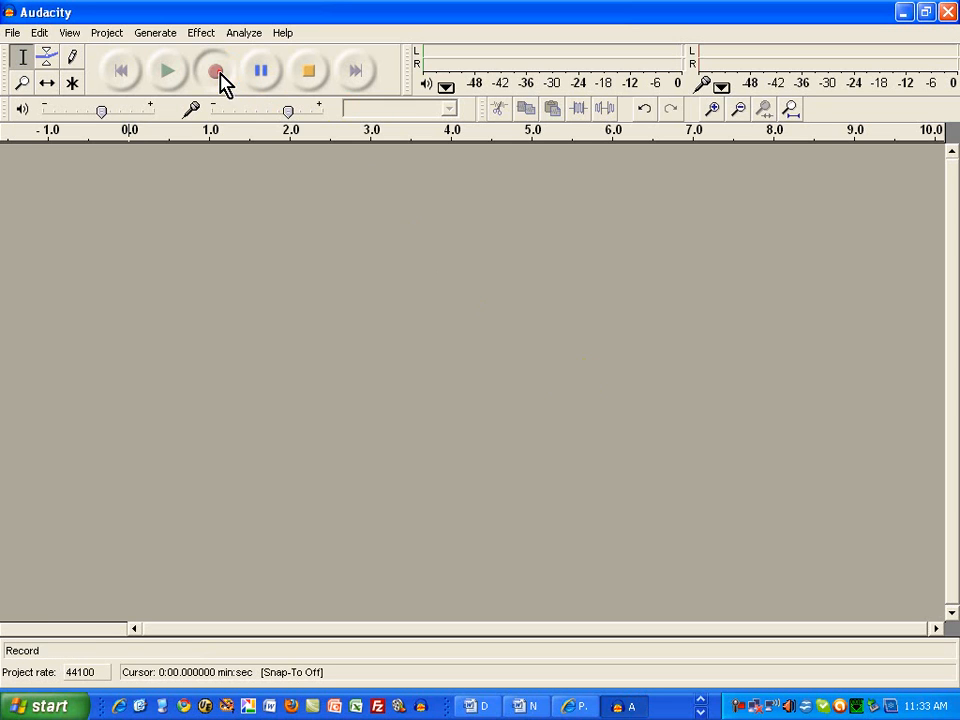
left_click(214, 70)
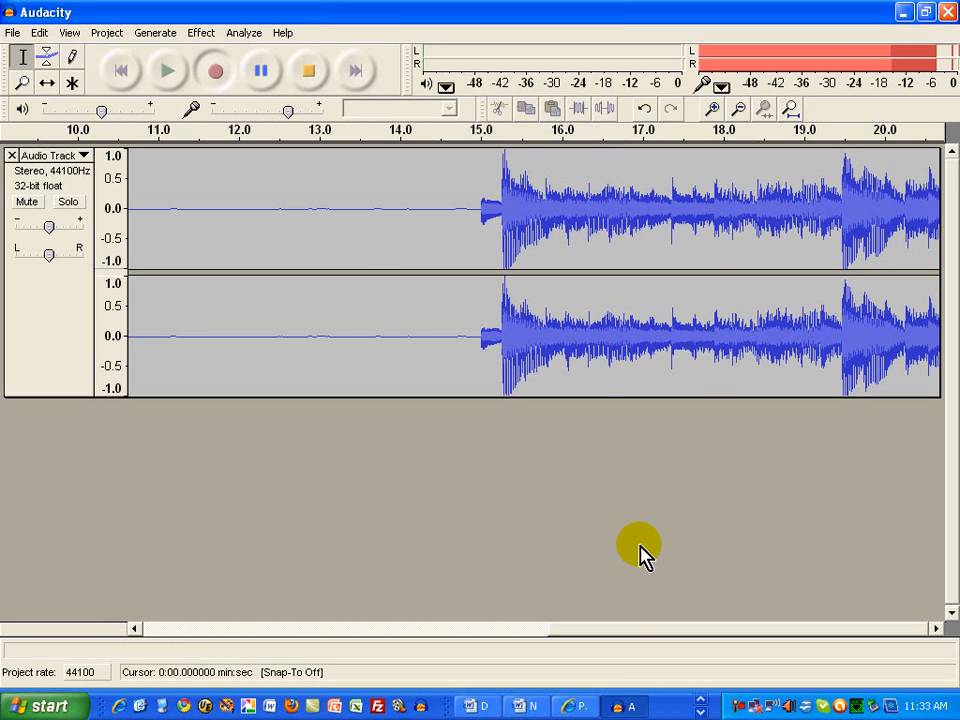
Follow the recording to about 1:28, then stop it
scroll("right", 3)
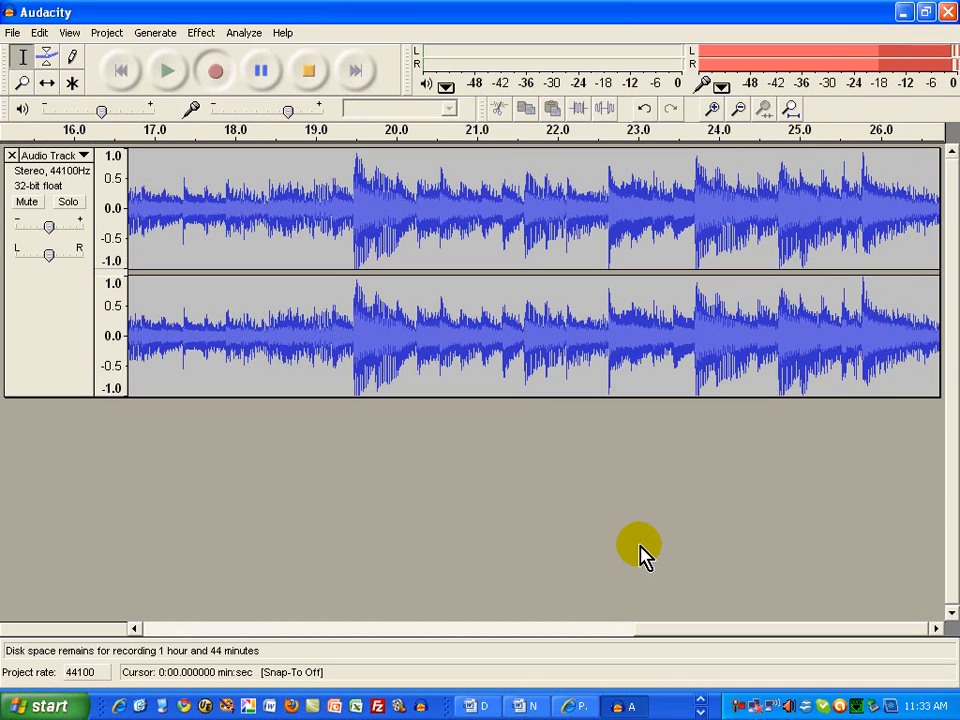
mouse_move(684, 530)
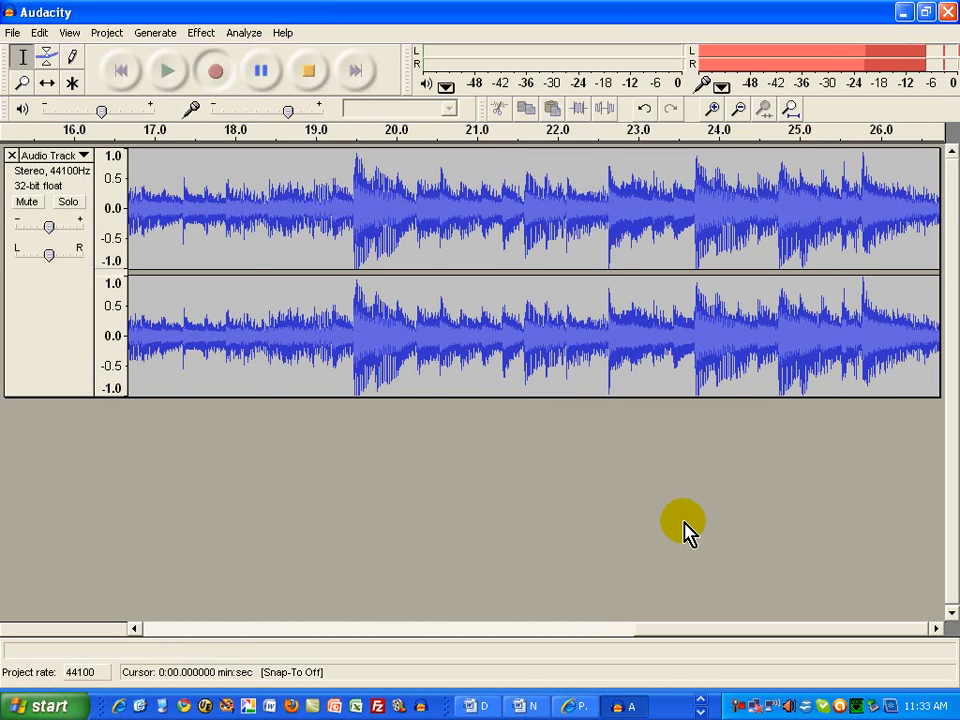
scroll("right", 3)
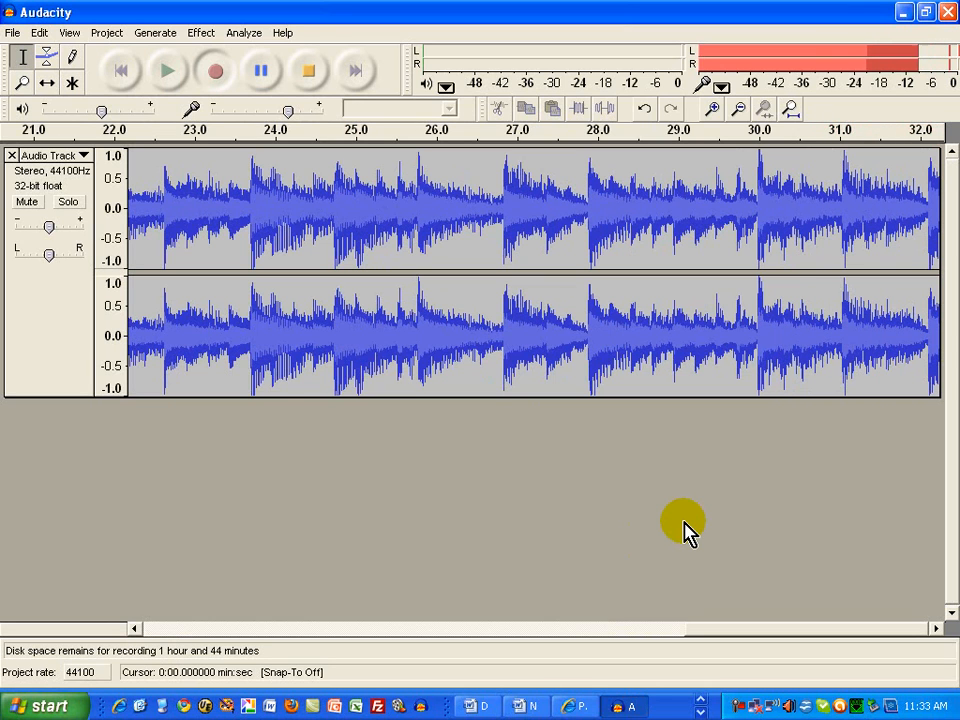
scroll("right", 3)
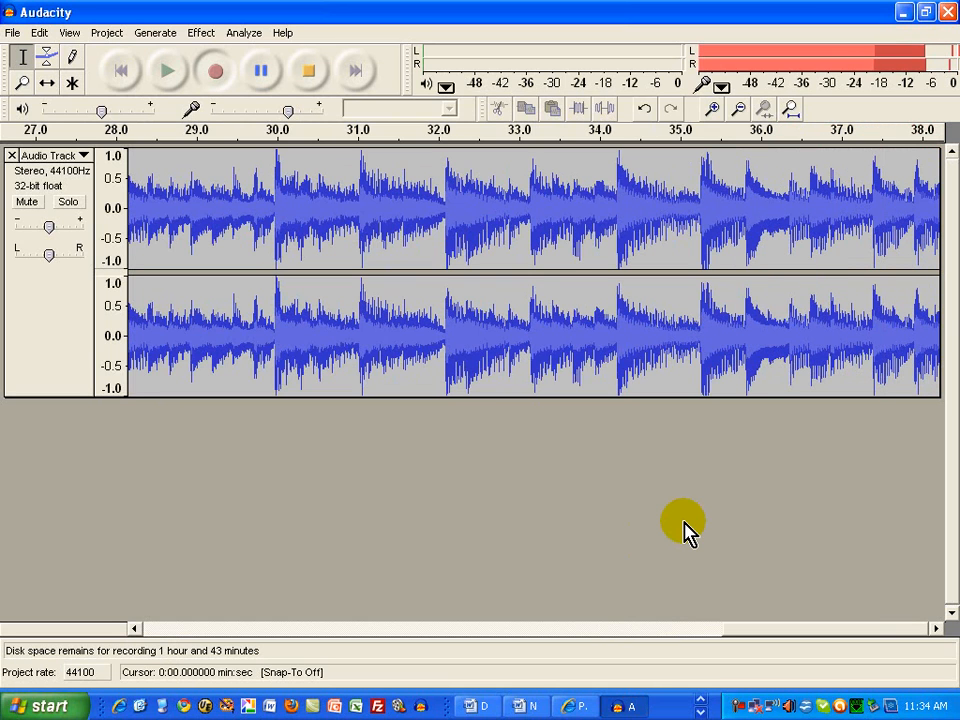
scroll("right", 3)
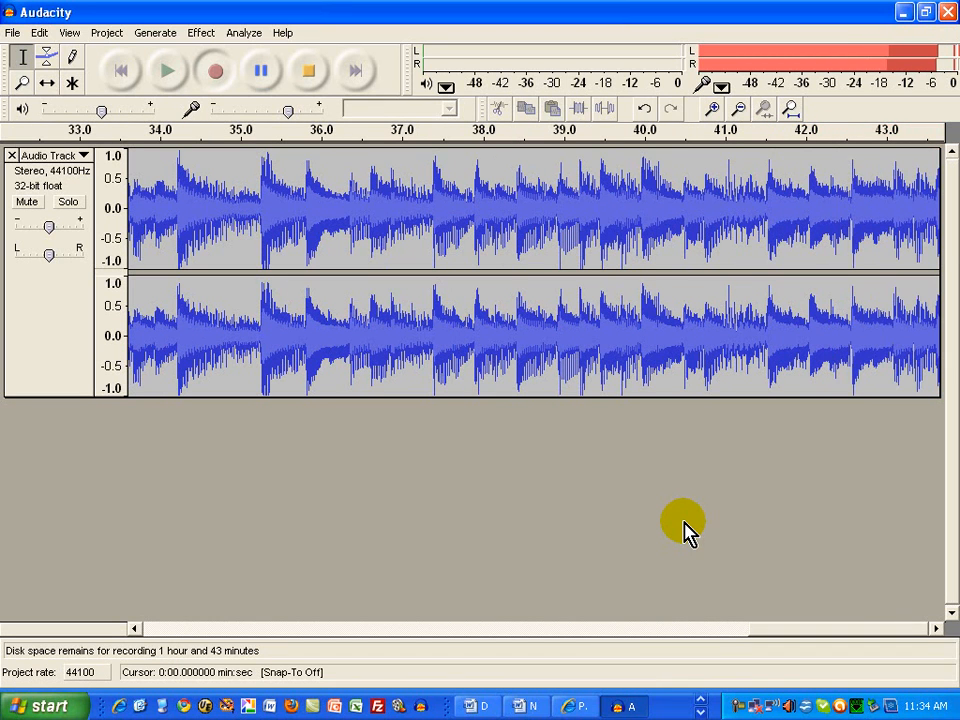
scroll("right", 3)
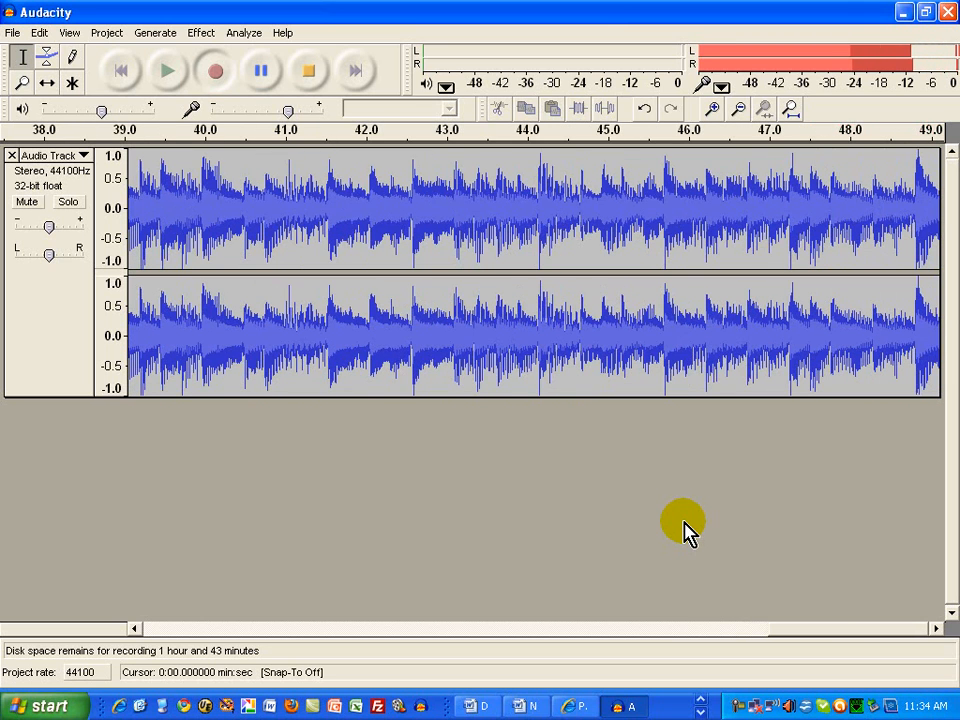
scroll("right", 3)
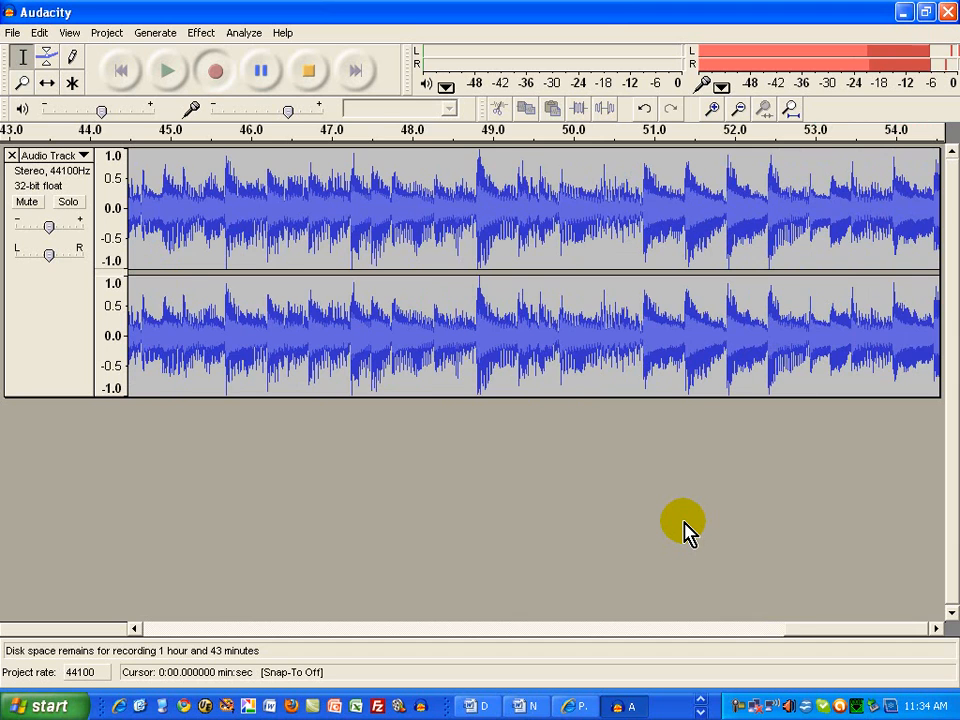
scroll("right", 3)
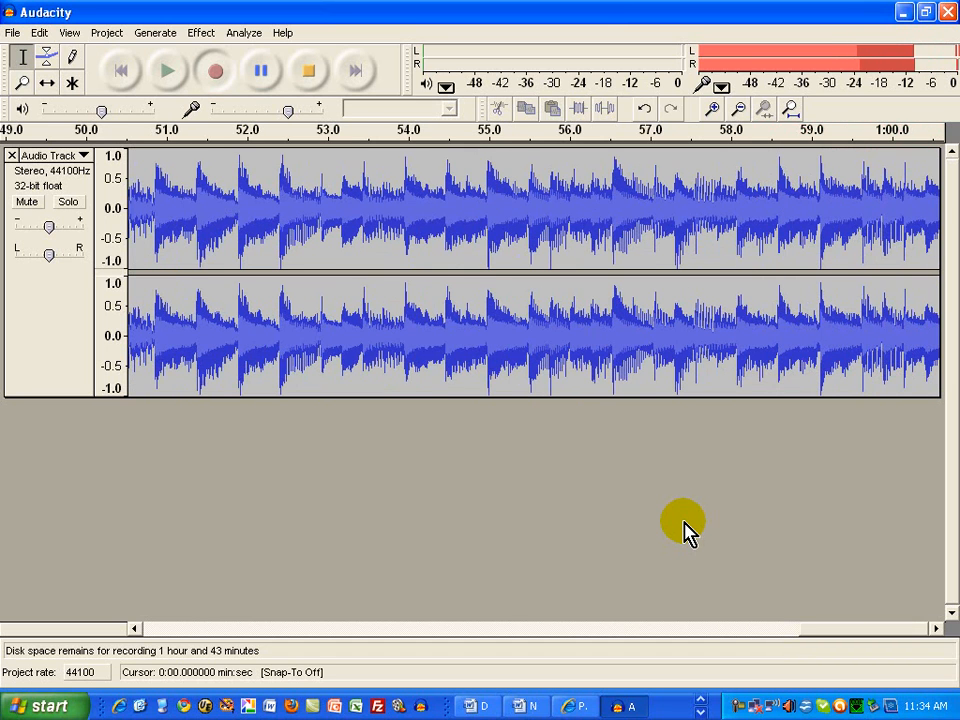
scroll("right", 3)
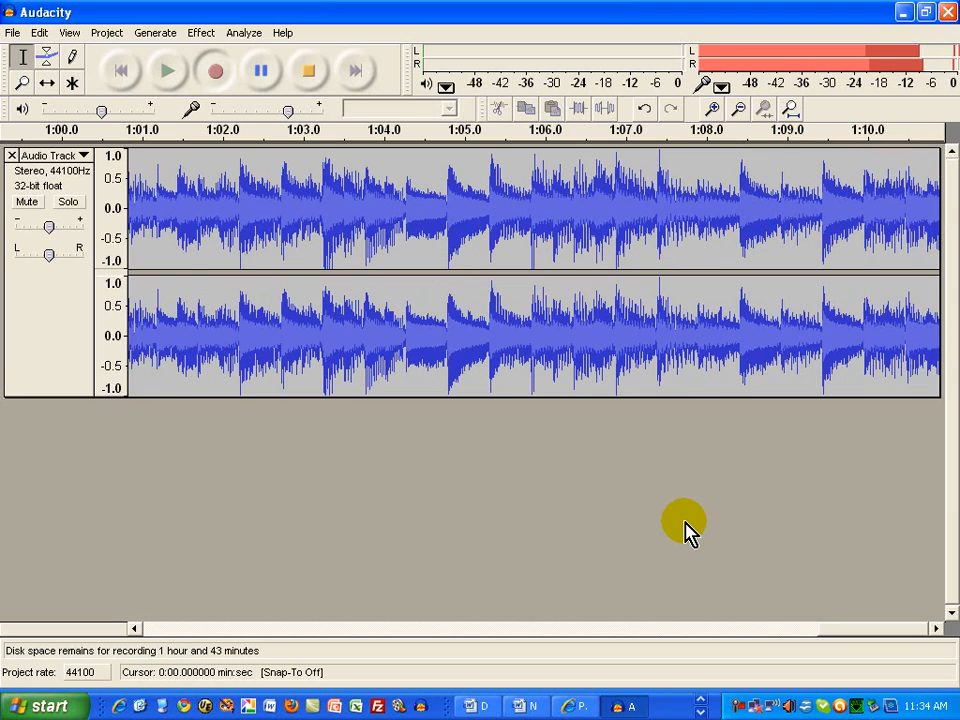
scroll("right", 3)
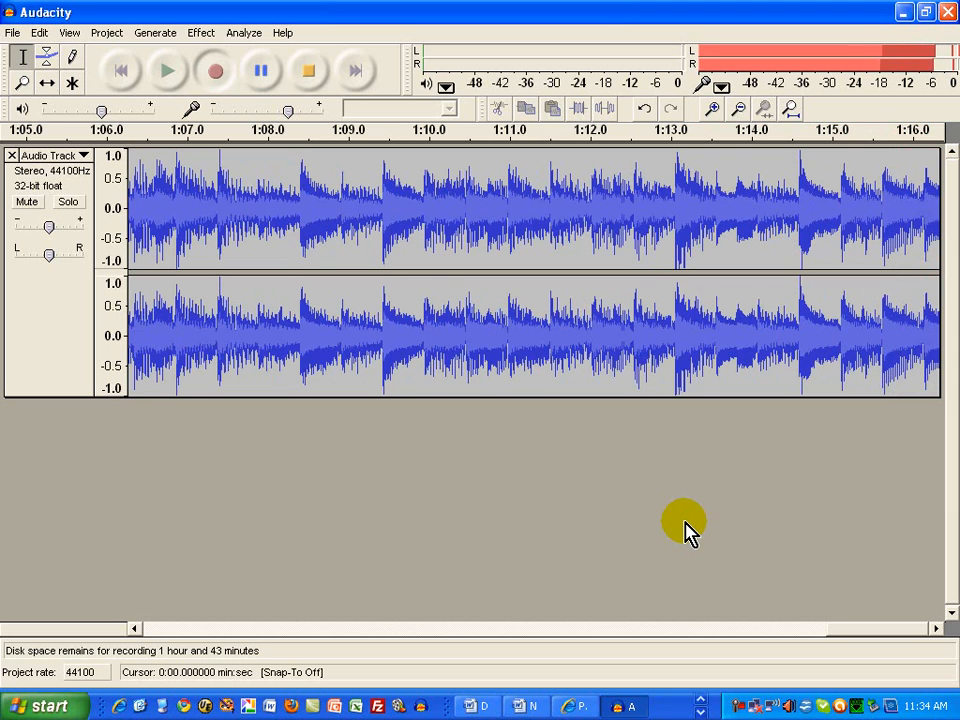
scroll("right", 3)
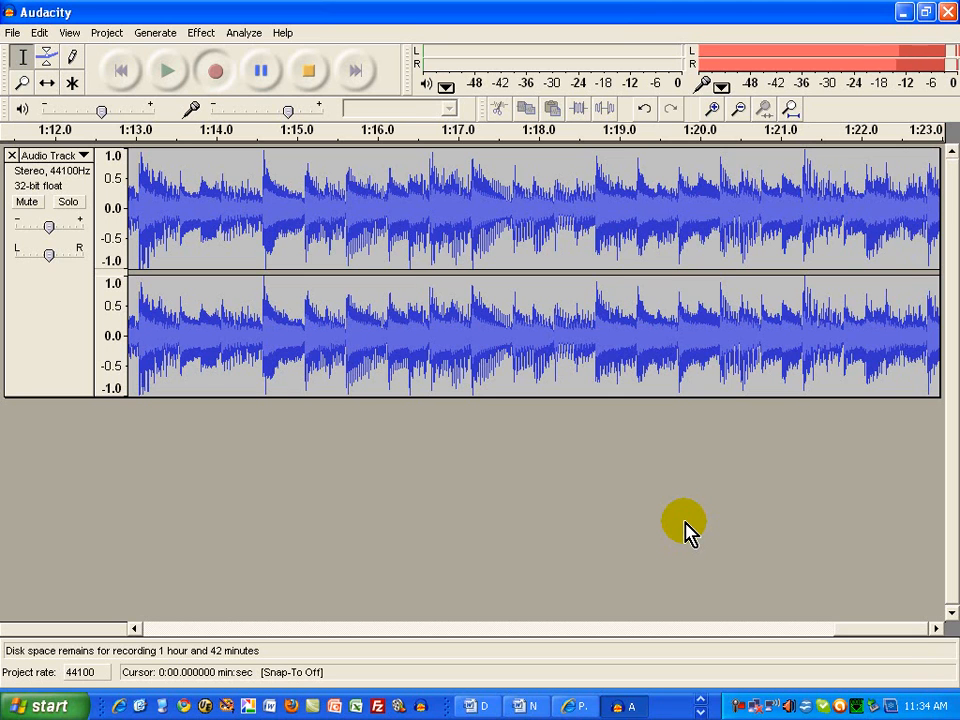
left_click(308, 70)
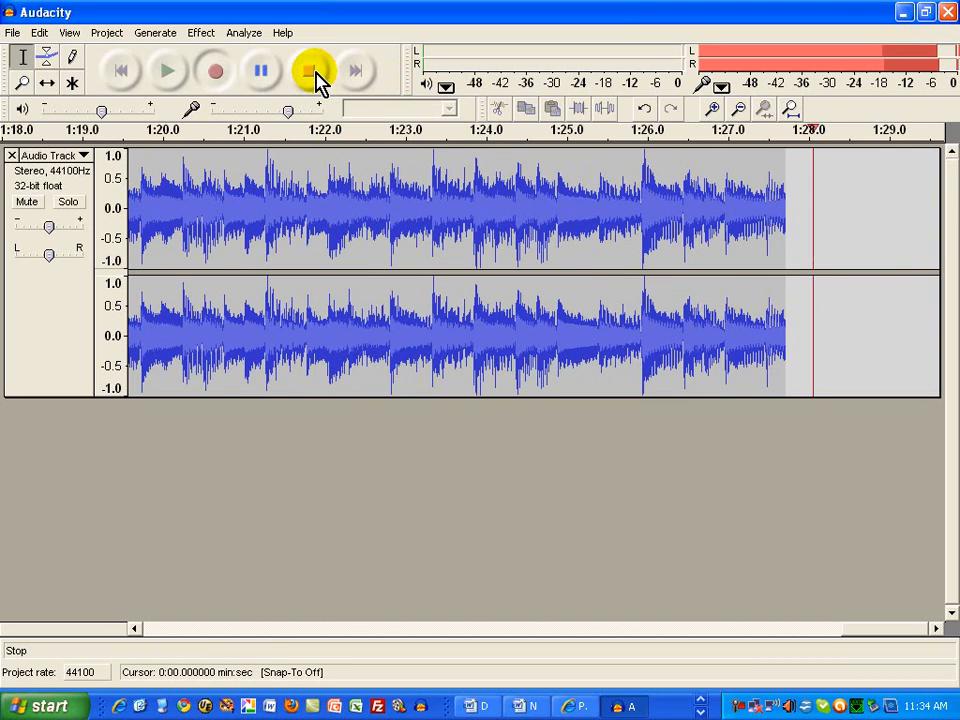
Delete the roughly 15 seconds of silence at the track's start and return to the beginning
left_click(308, 70)
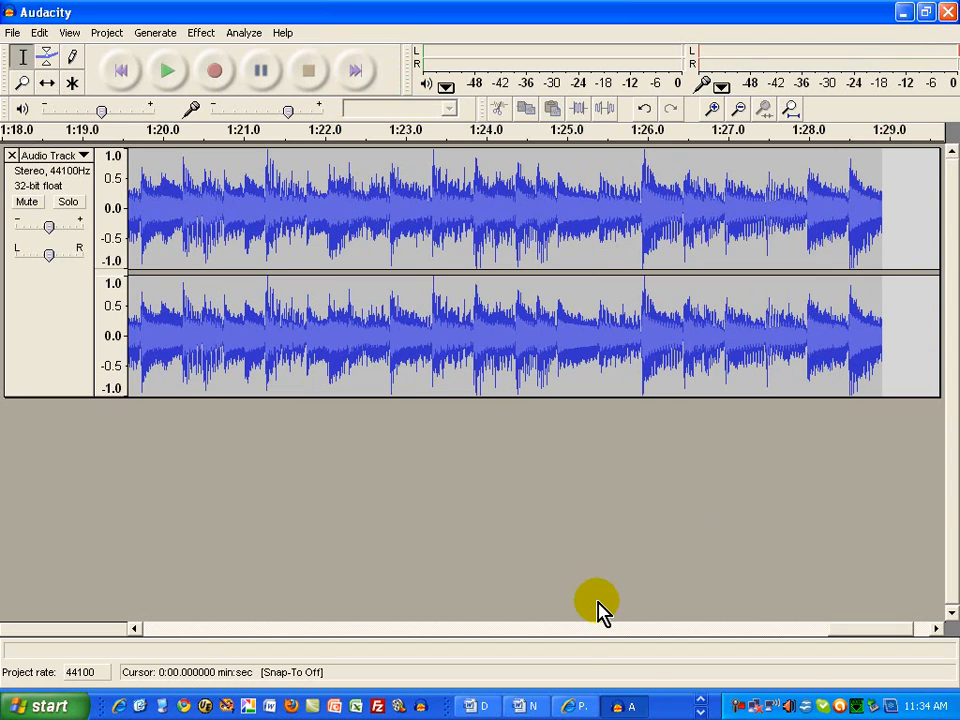
mouse_move(700, 704)
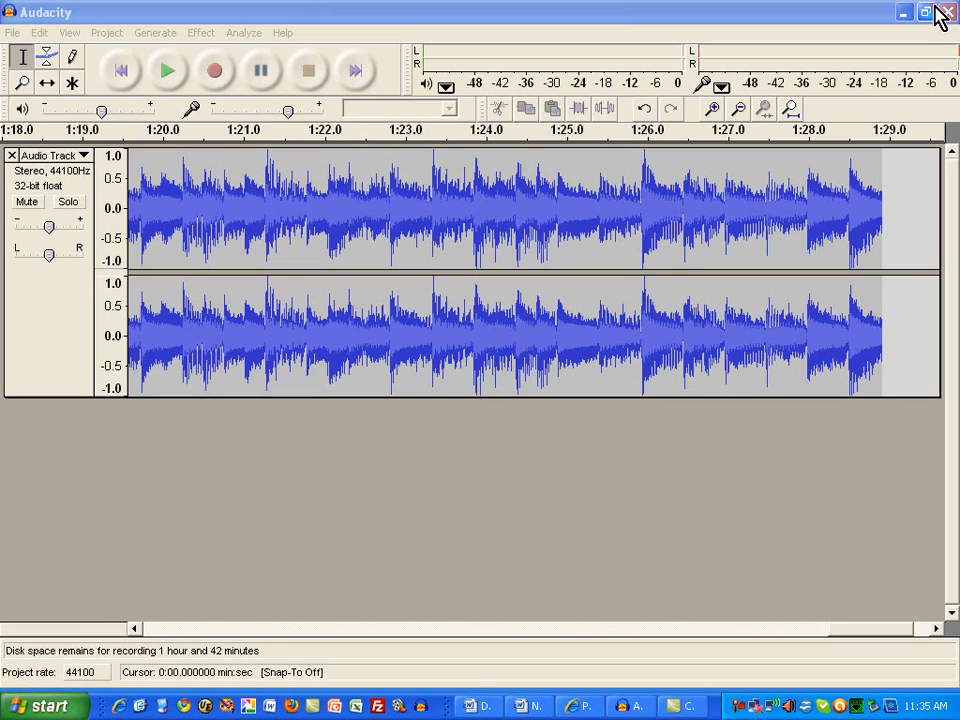
mouse_move(162, 204)
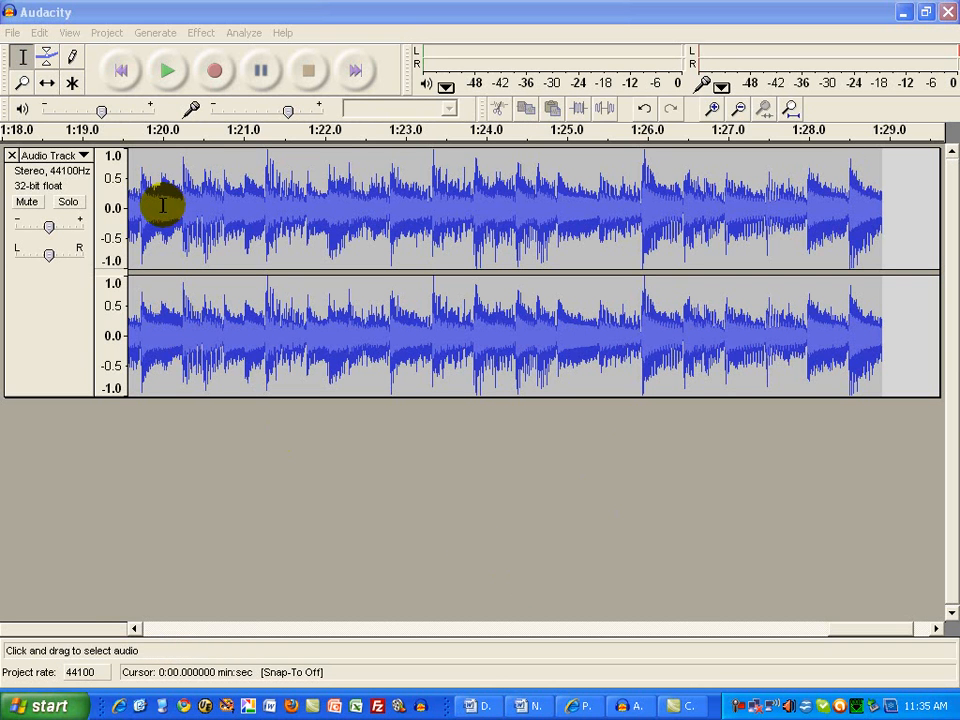
left_click(120, 72)
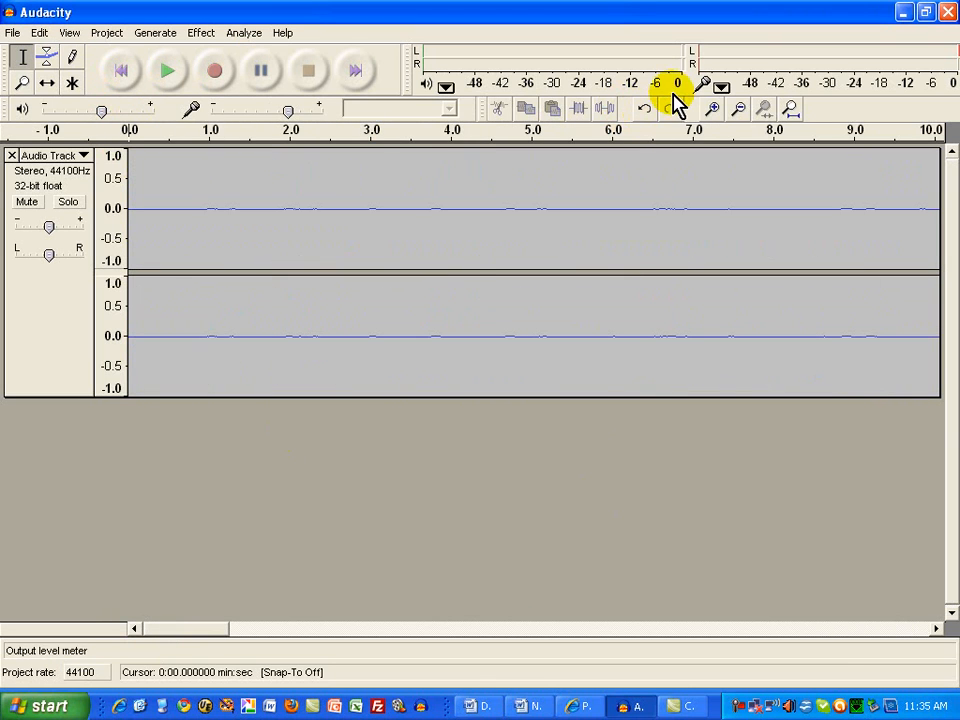
left_click(738, 108)
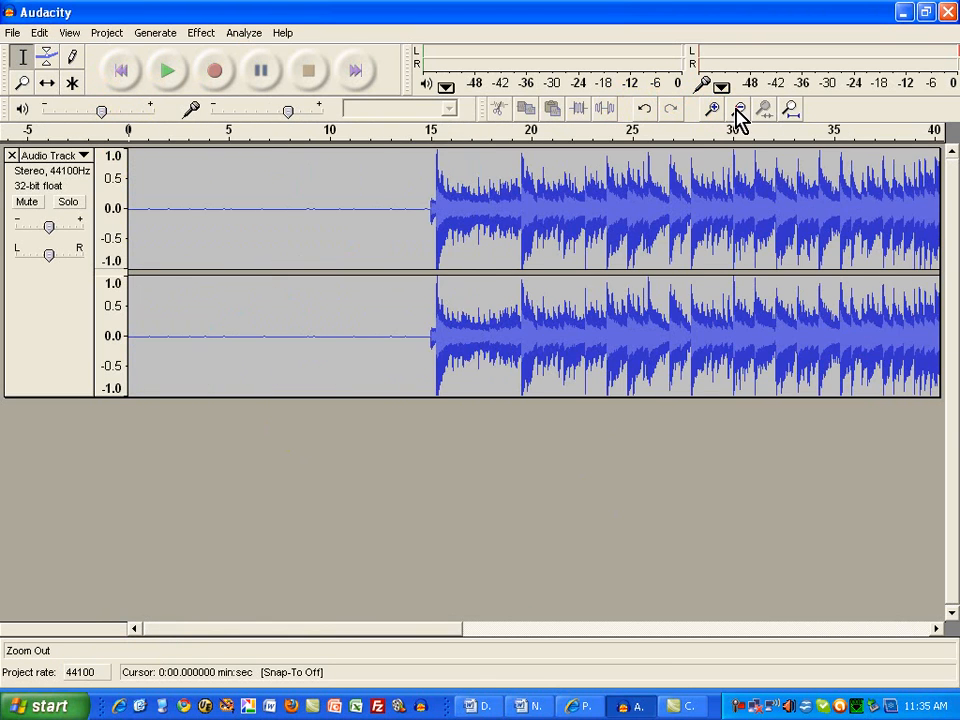
mouse_move(410, 206)
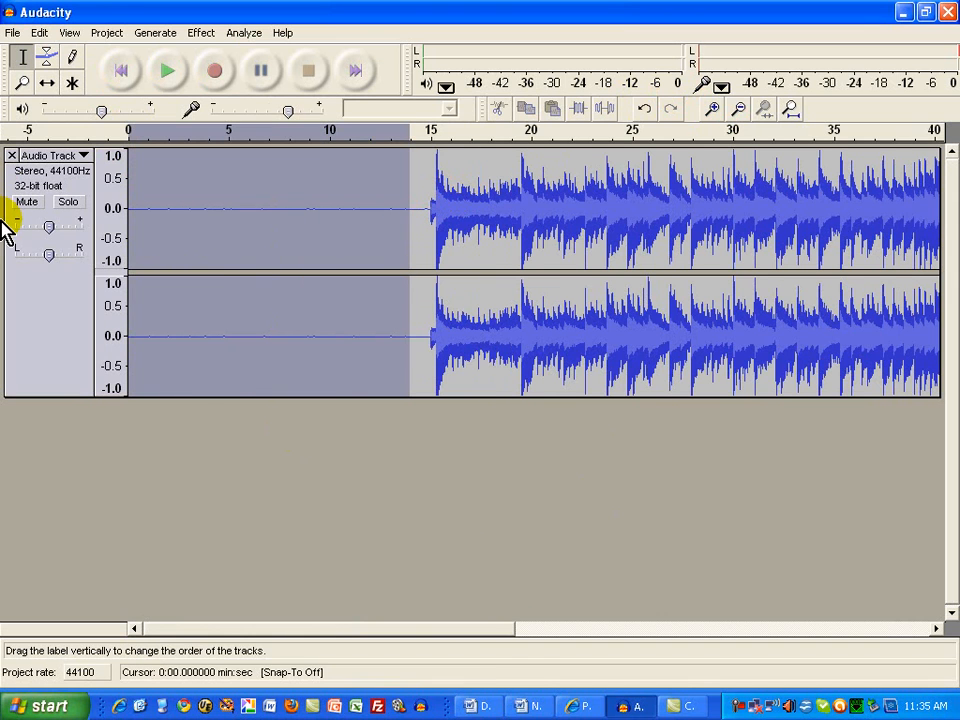
left_click(120, 70)
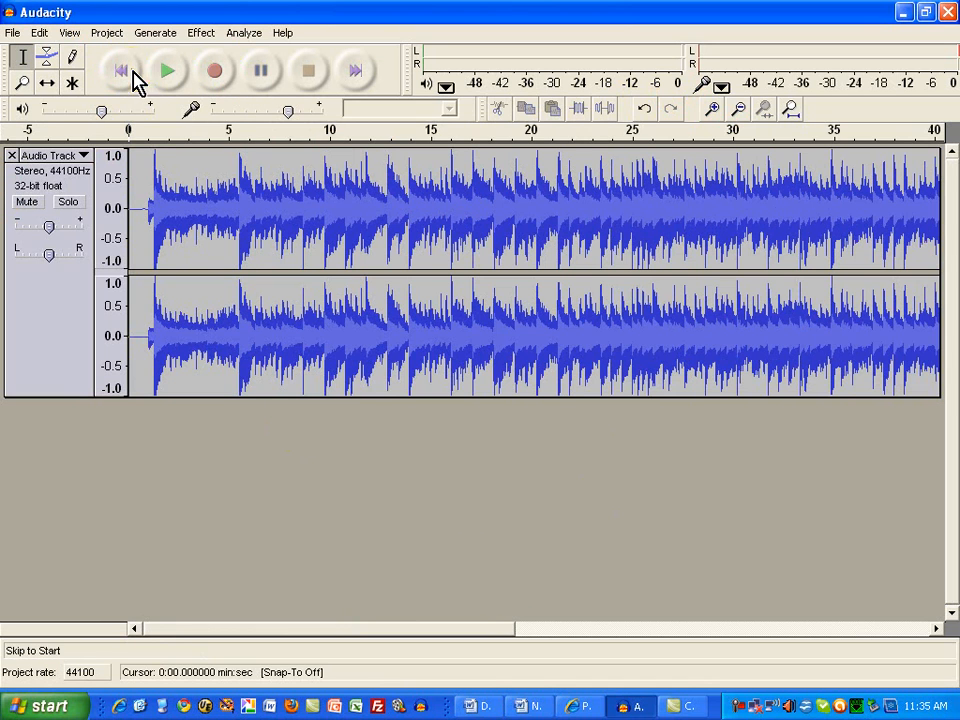
Play the trimmed song from its start to check the opening
left_click(168, 72)
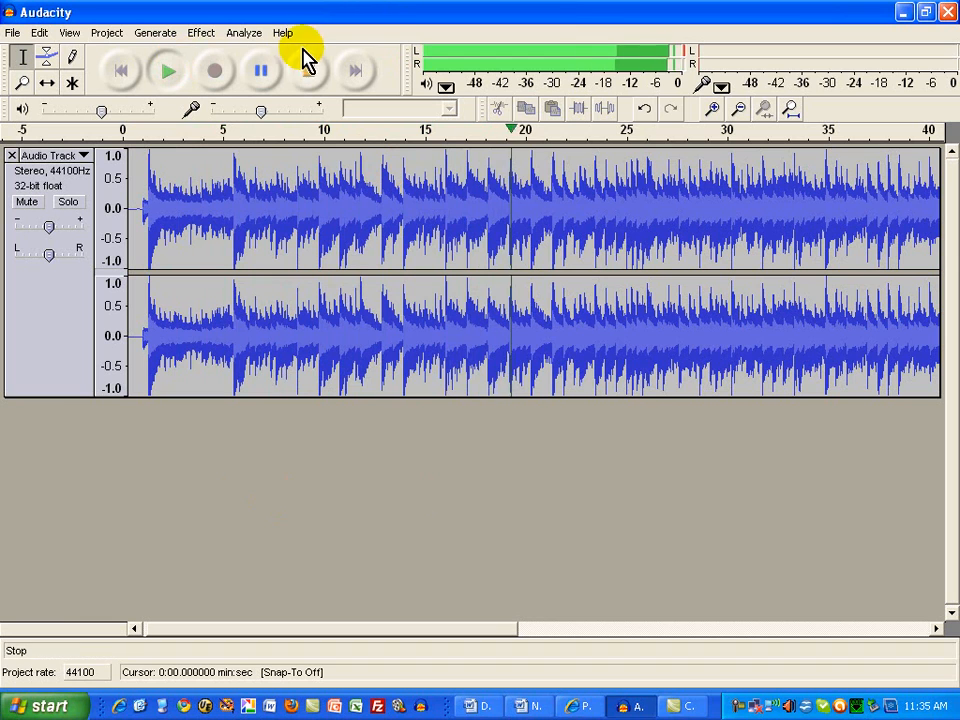
mouse_move(312, 70)
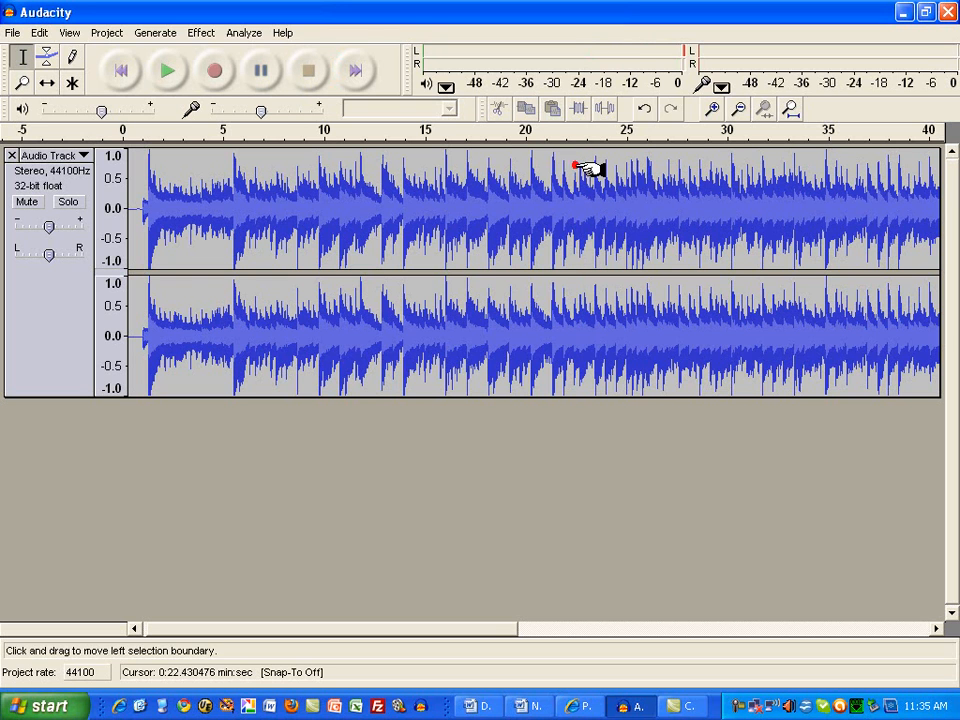
Zoom around the 22-second area and listen to locate the ringtone's start point
left_click(712, 110)
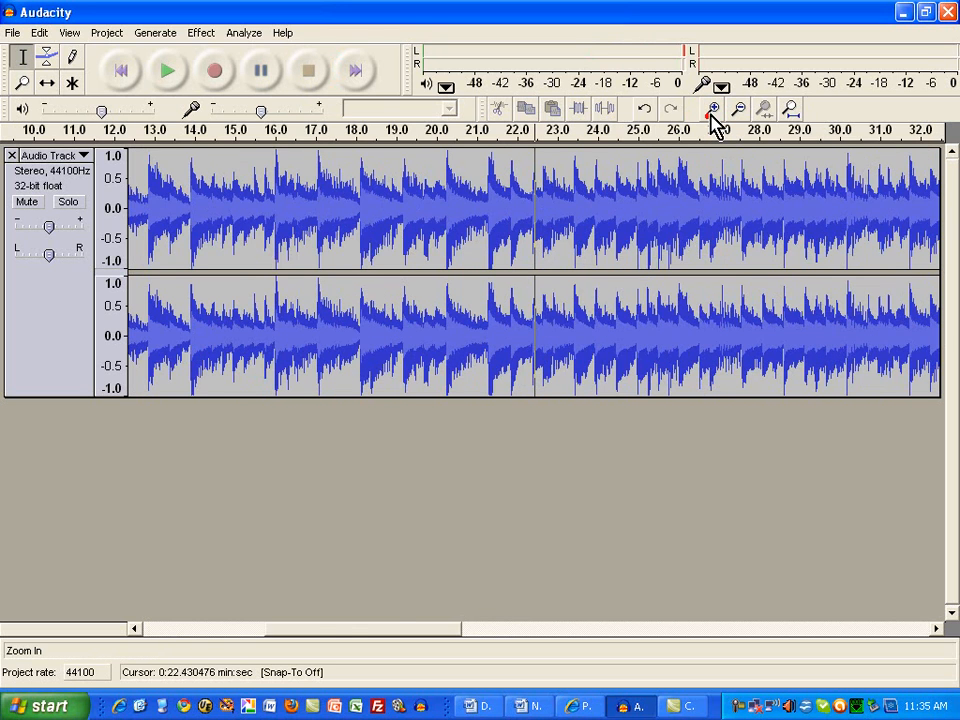
left_click(712, 110)
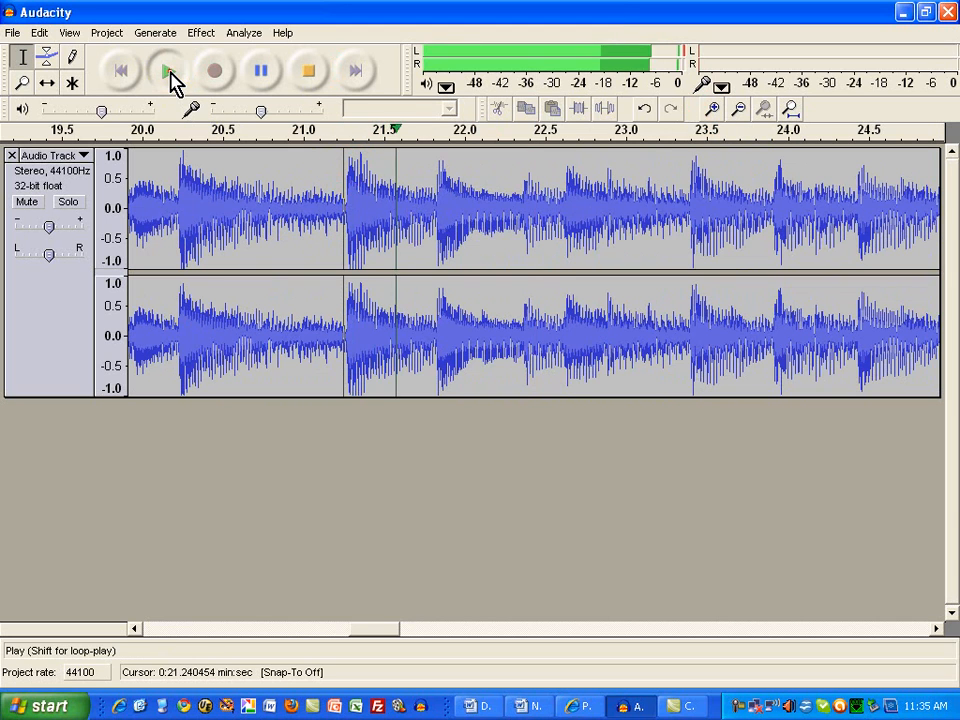
left_click(308, 70)
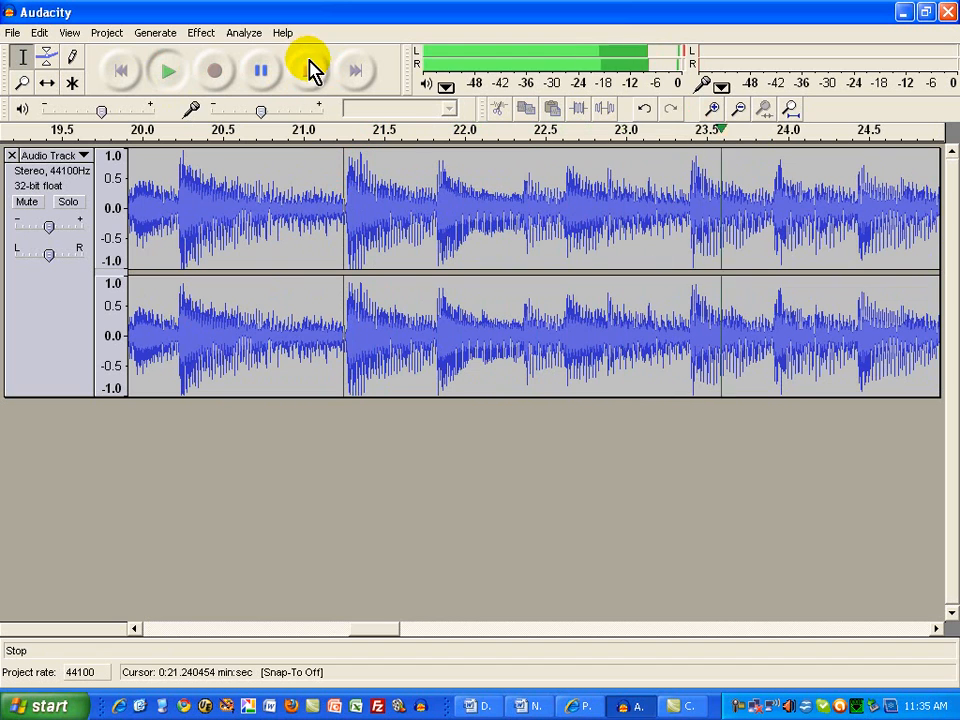
left_click(308, 70)
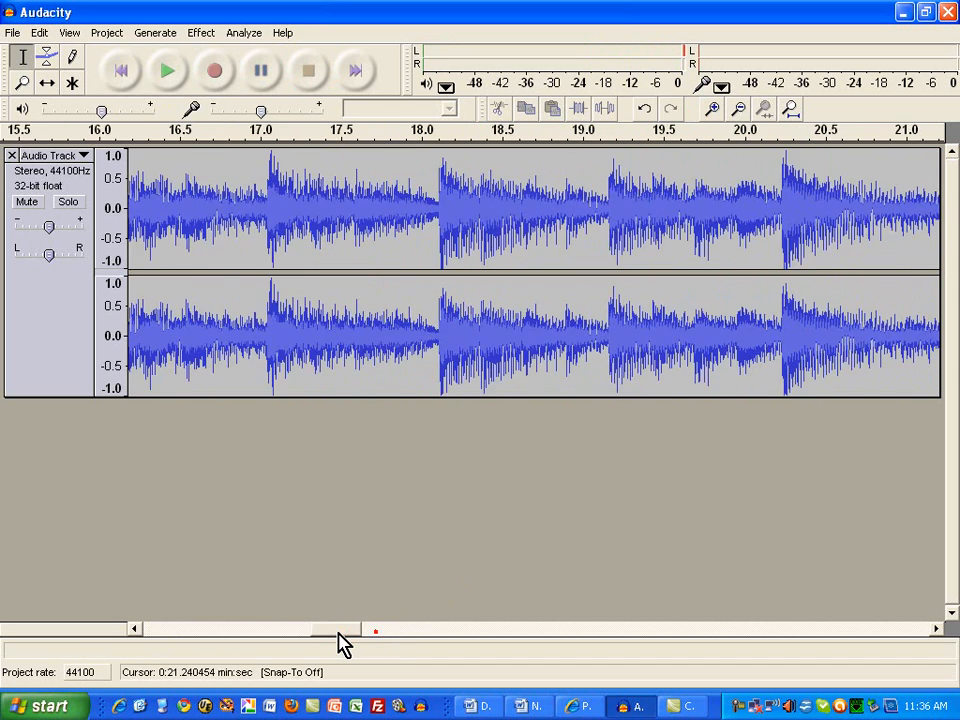
left_click(712, 108)
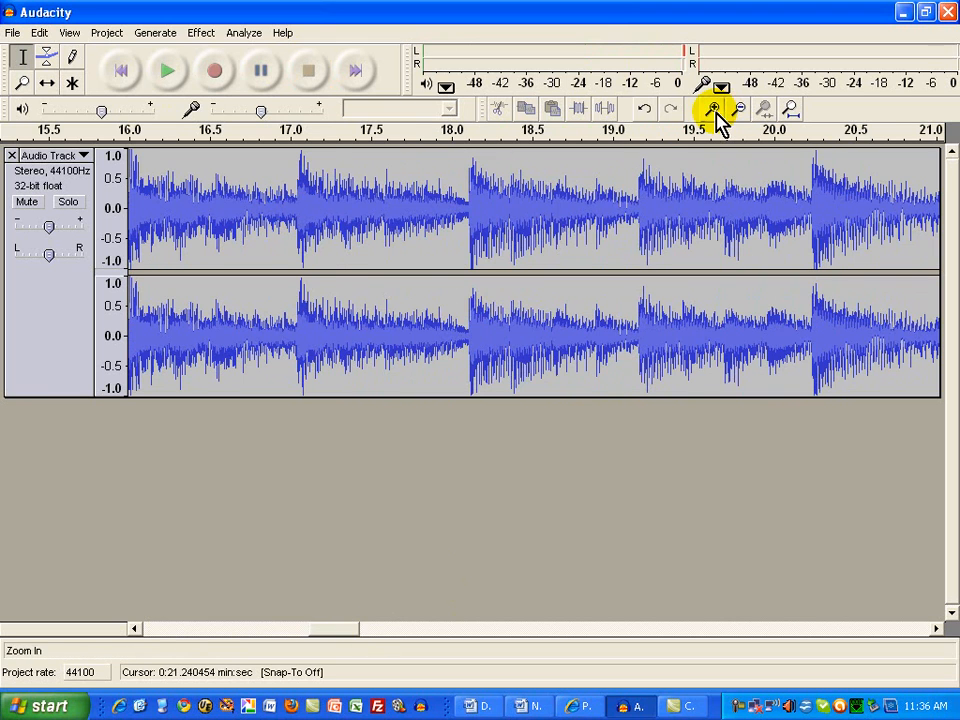
left_click(738, 108)
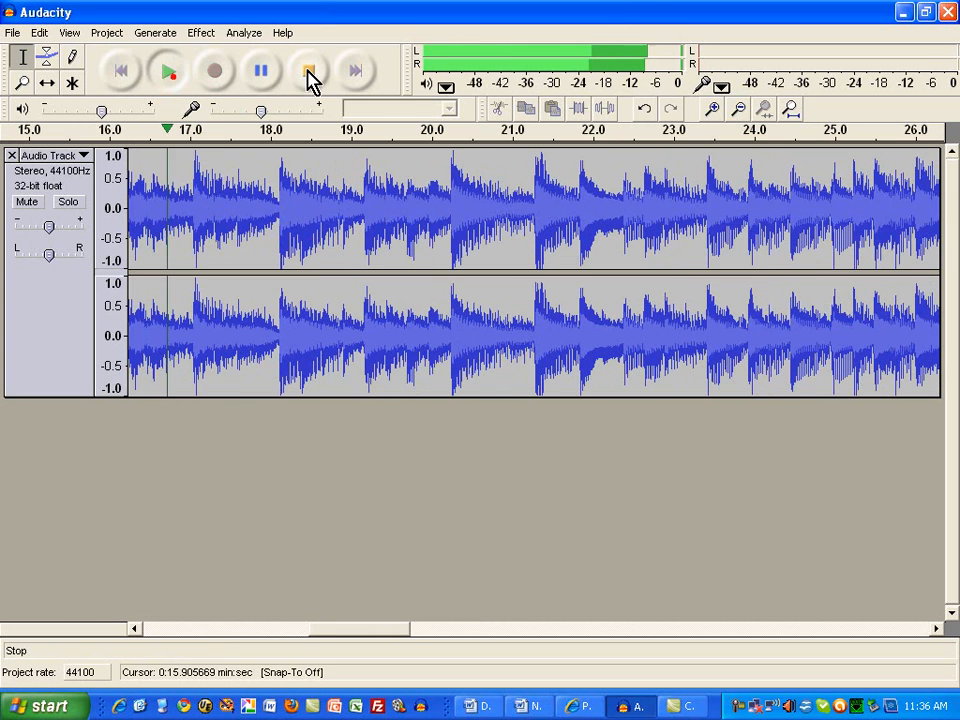
left_click(310, 70)
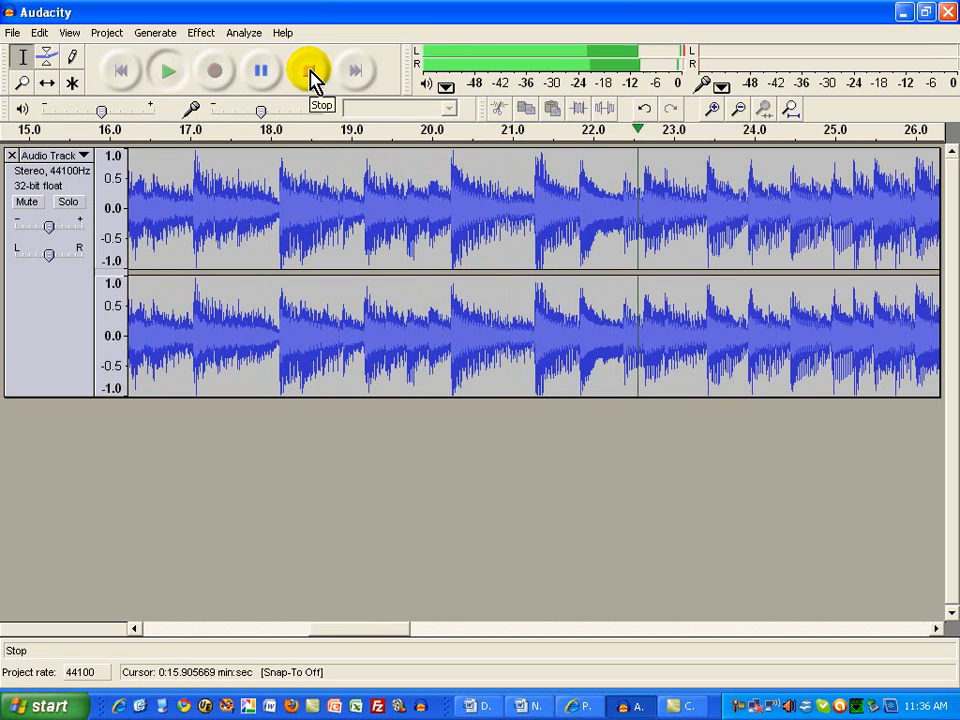
left_click(308, 70)
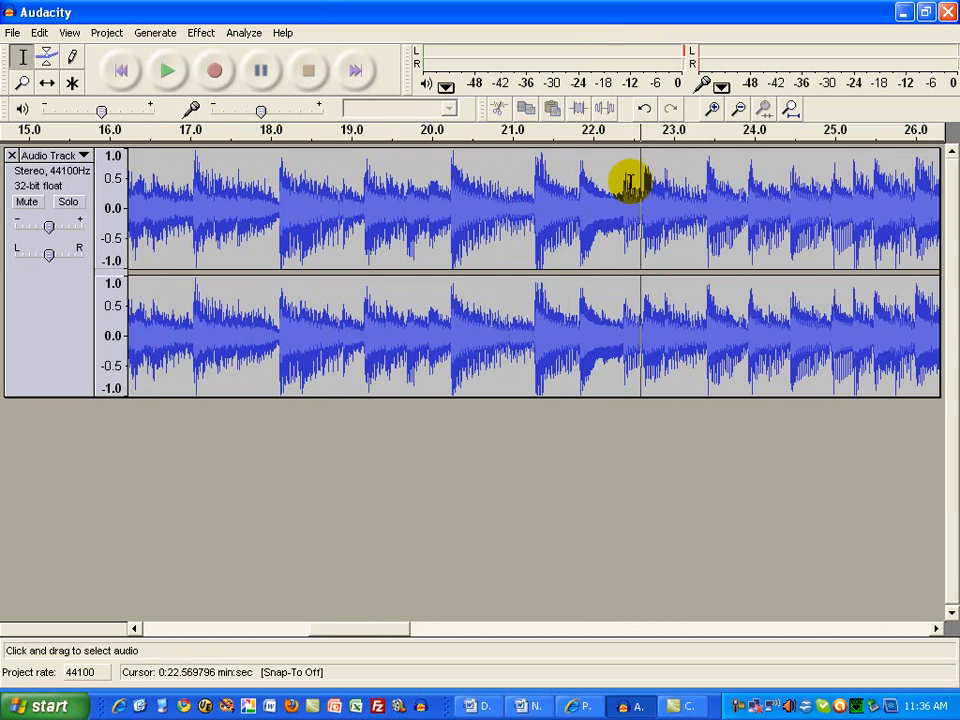
Select everything before about 22.6 seconds and delete it
left_click(40, 32)
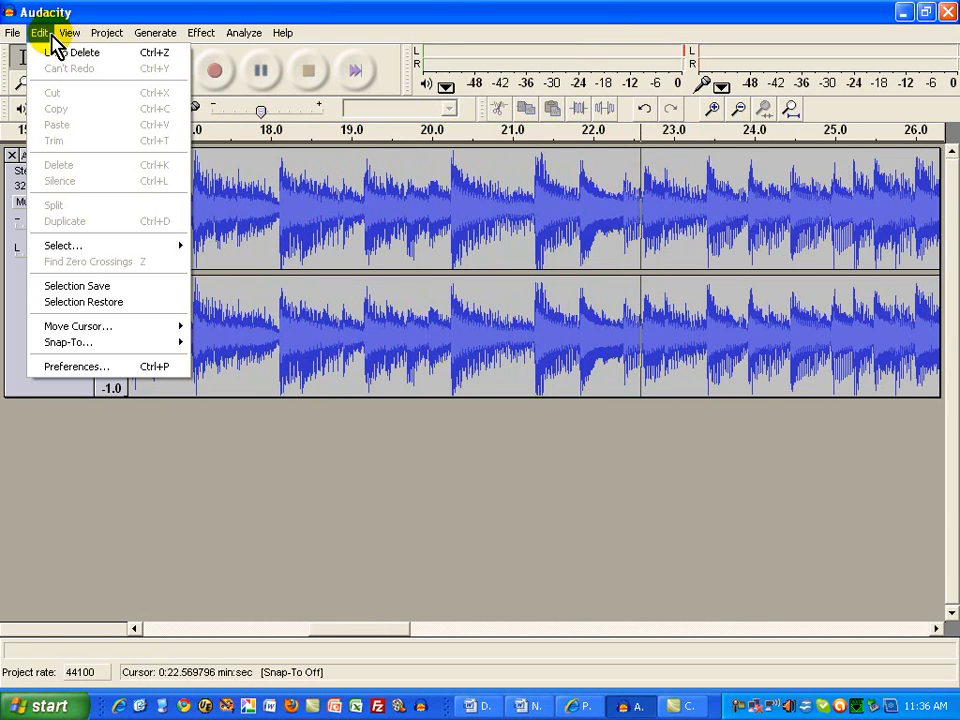
mouse_move(62, 244)
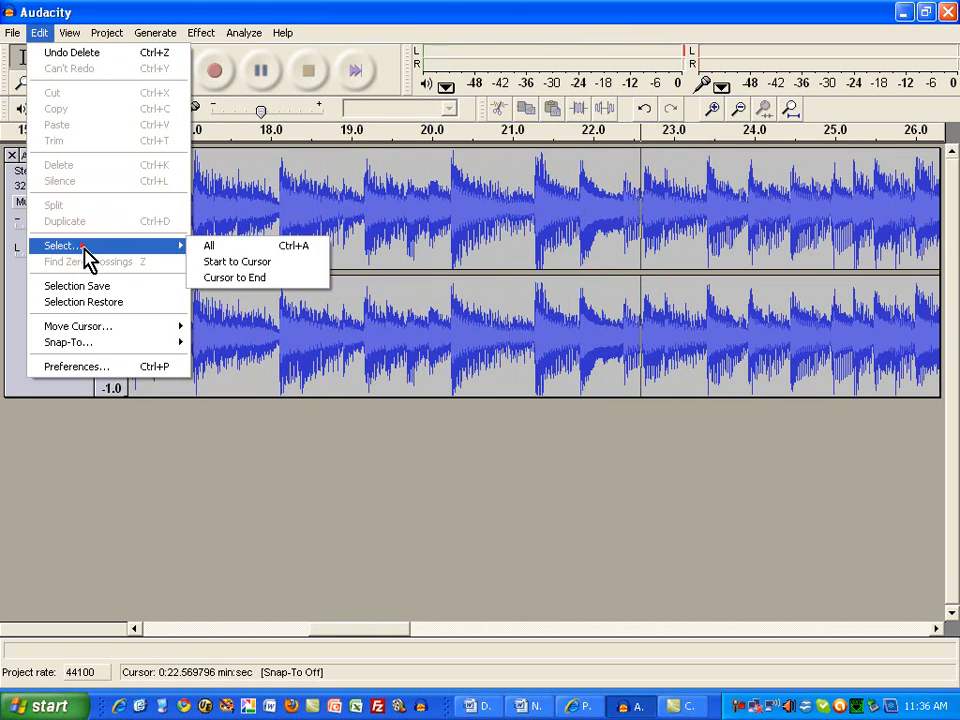
left_click(208, 244)
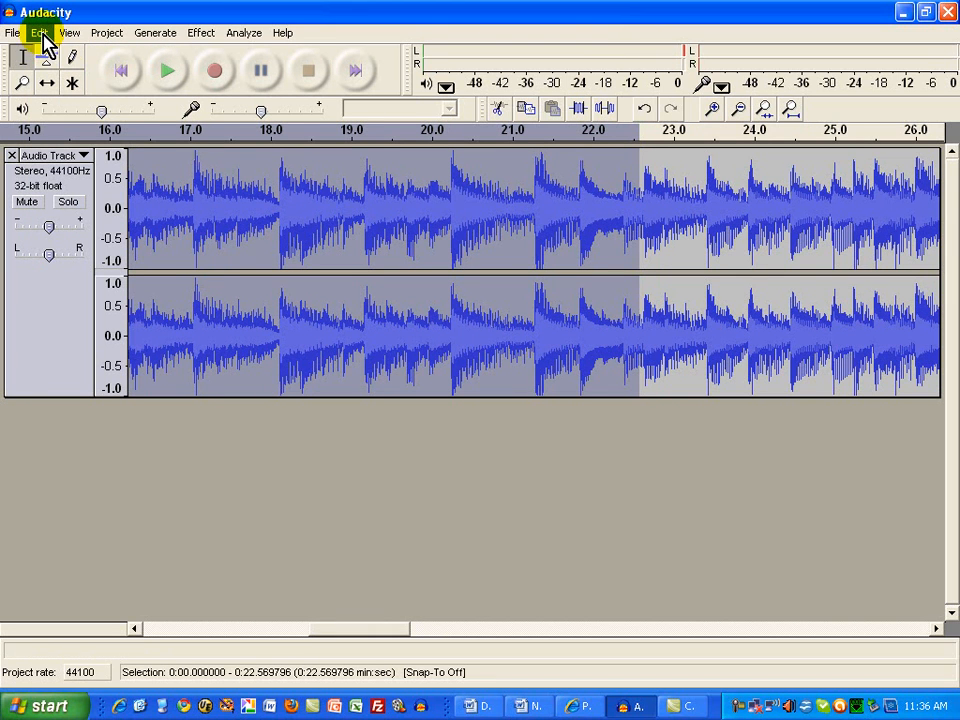
left_click(40, 32)
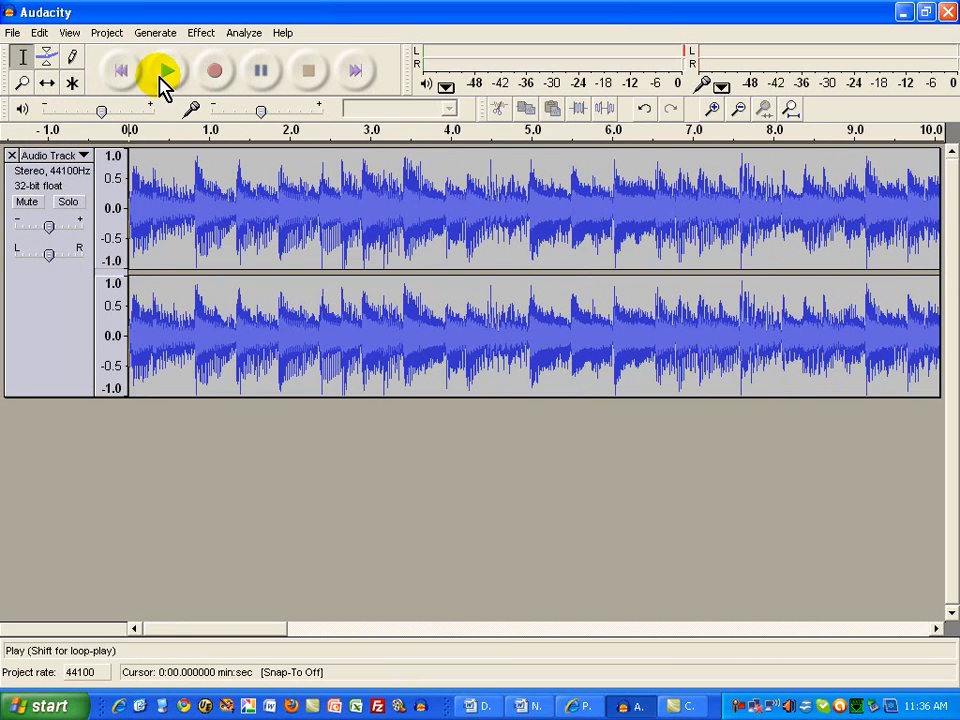
Play through the shortened track and mark the ringtone end near 36.4 seconds
left_click(168, 72)
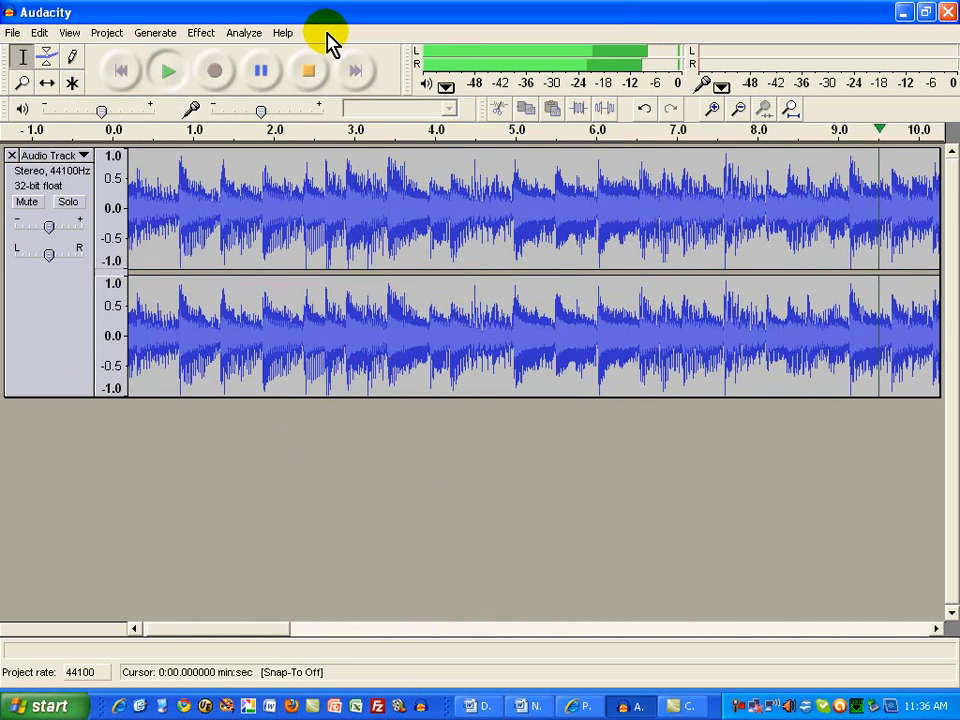
scroll("right", 3)
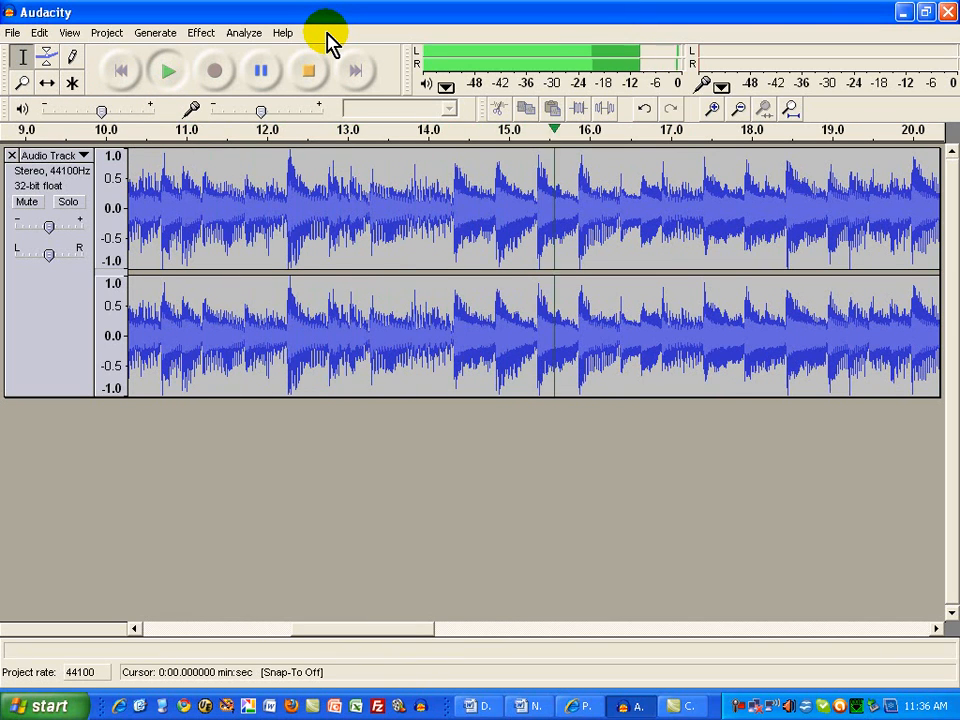
left_click(308, 70)
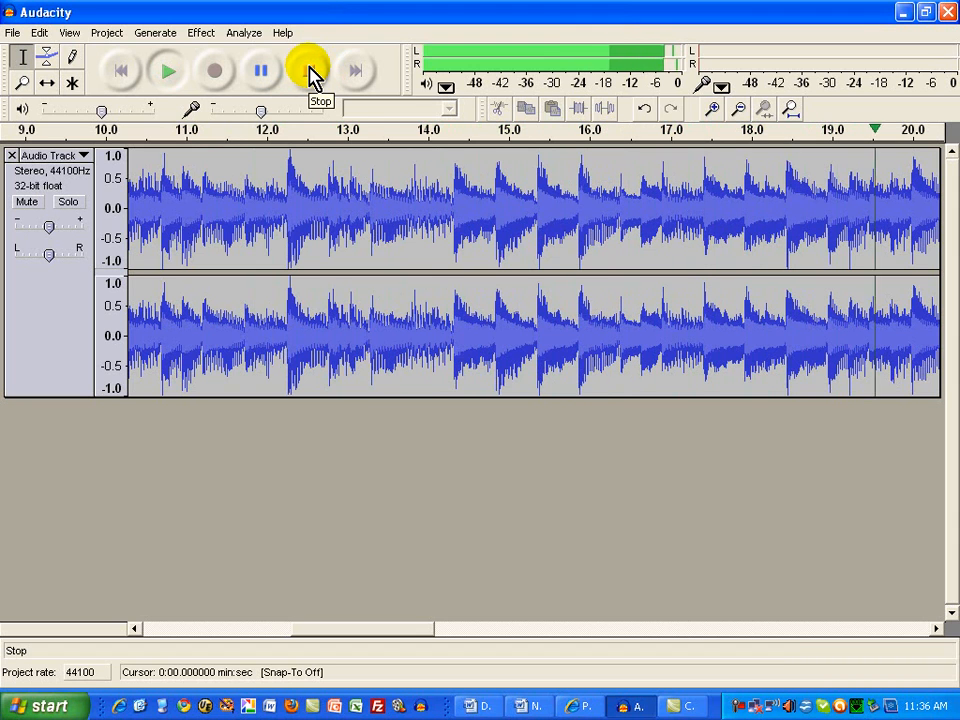
scroll("right", 3)
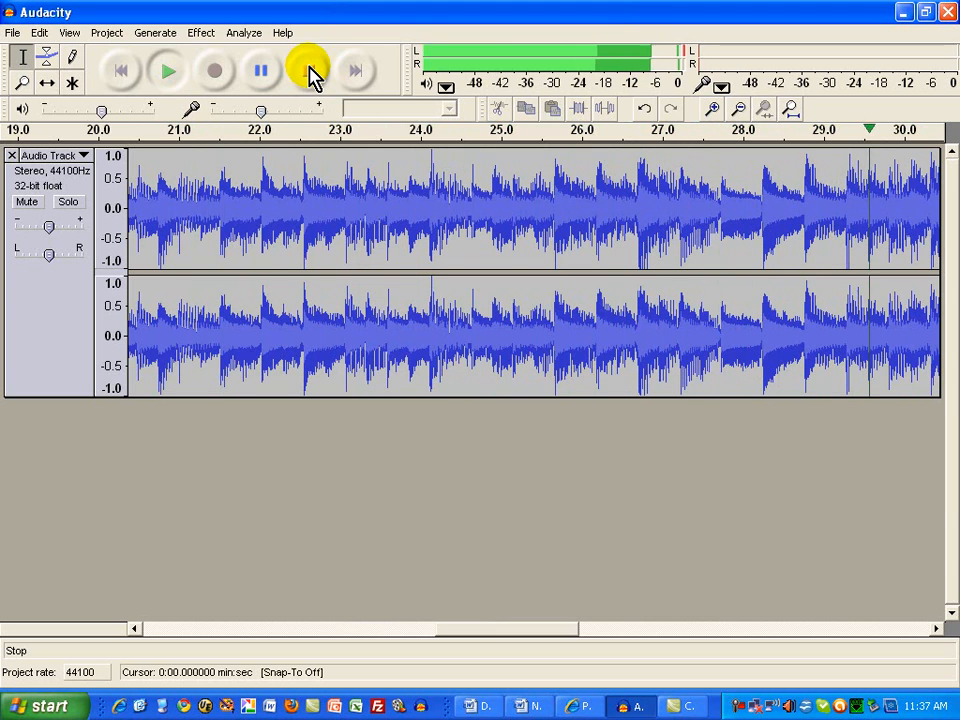
scroll("right", 3)
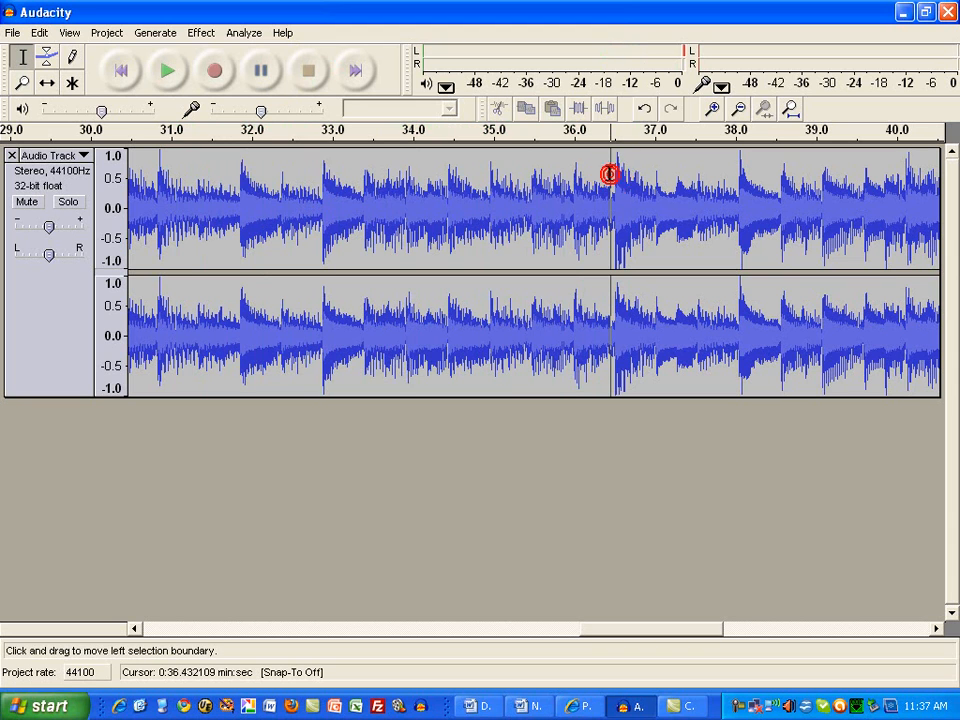
Delete everything after about 36.4 seconds and select the remaining 36-second clip
left_click(40, 32)
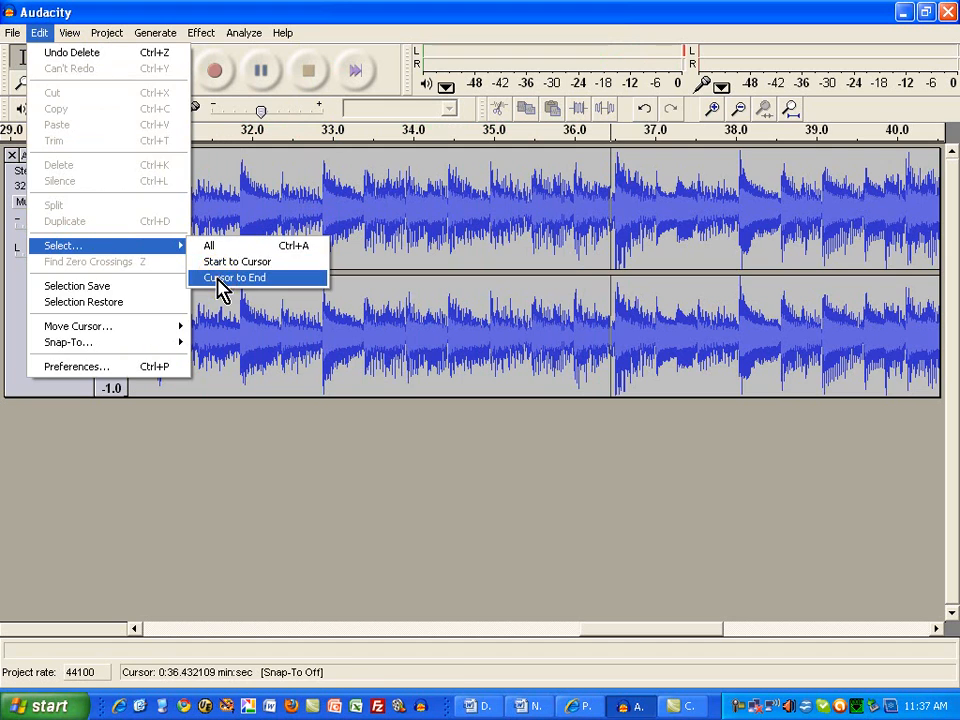
left_click(232, 276)
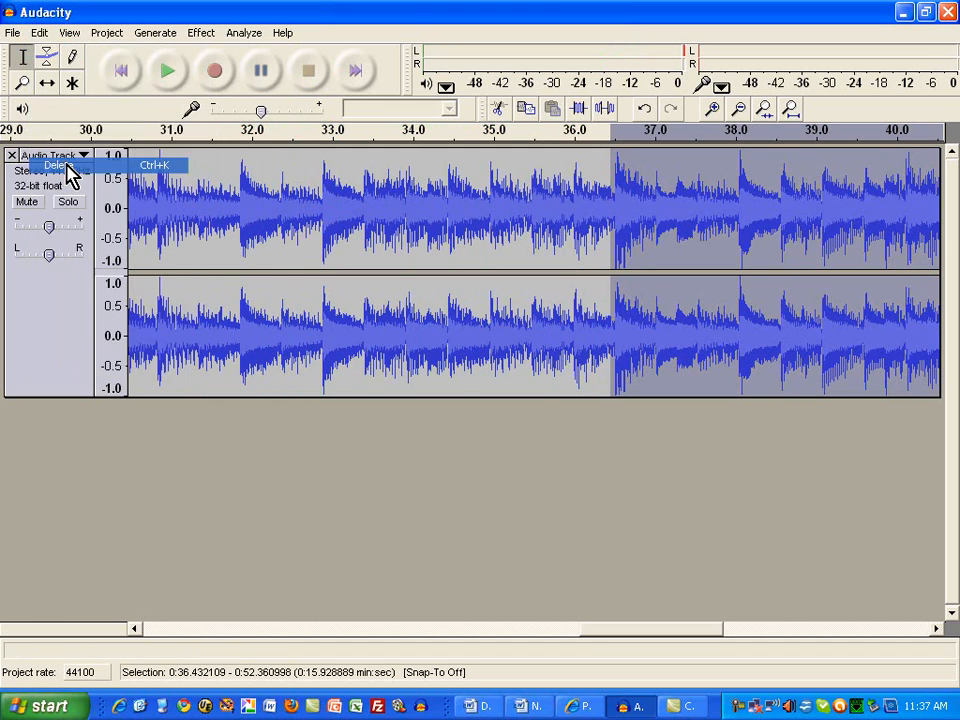
left_click(56, 164)
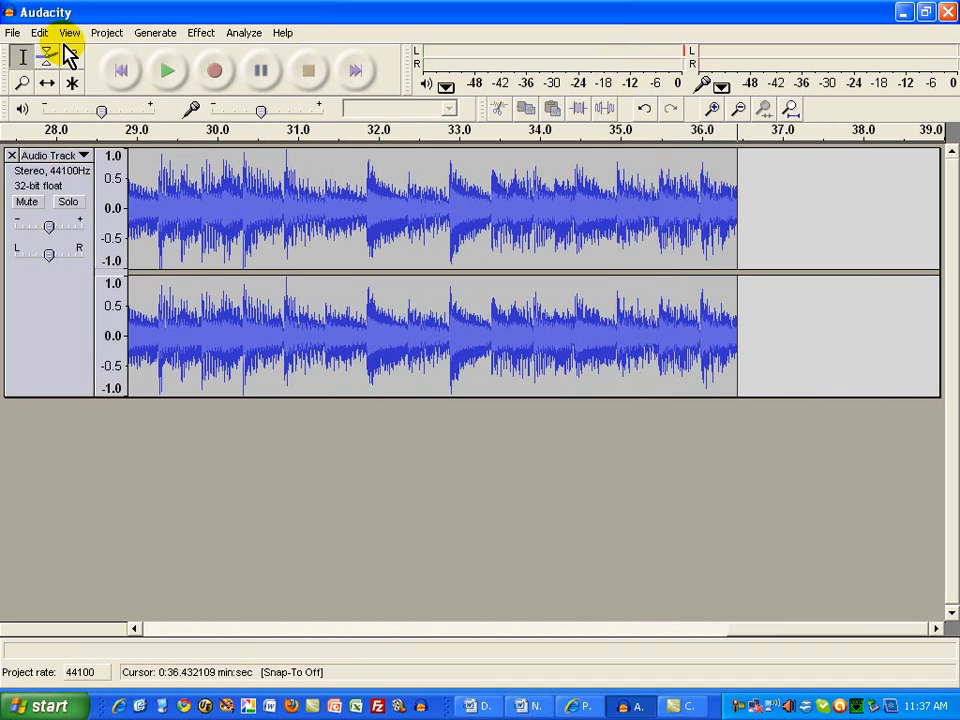
left_click(40, 32)
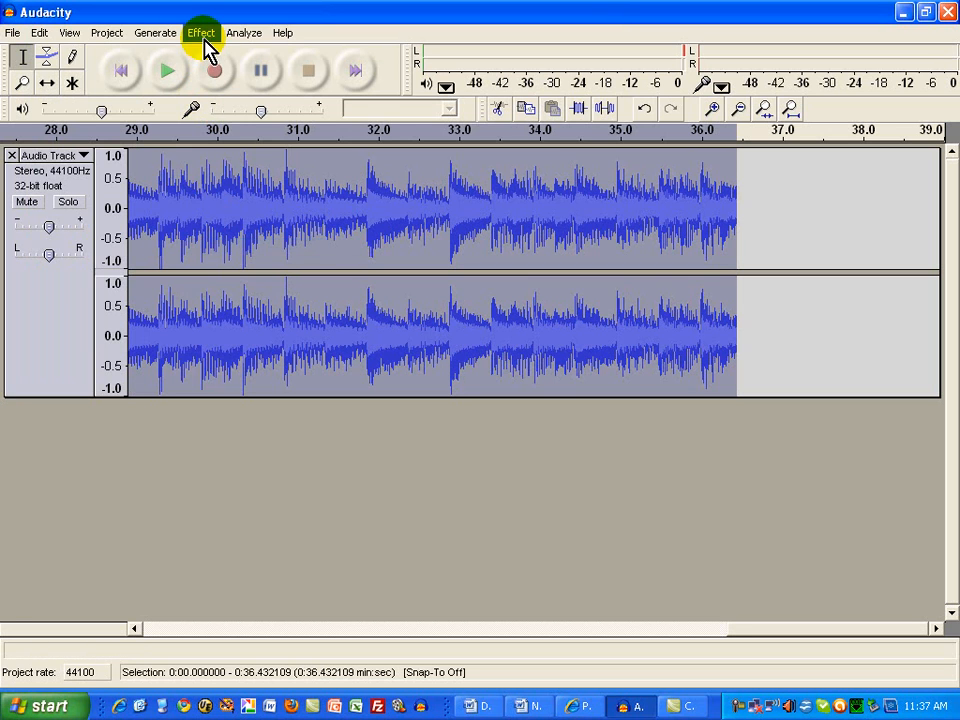
Normalize the clip to a -3 dB peak with DC offset removal
left_click(200, 32)
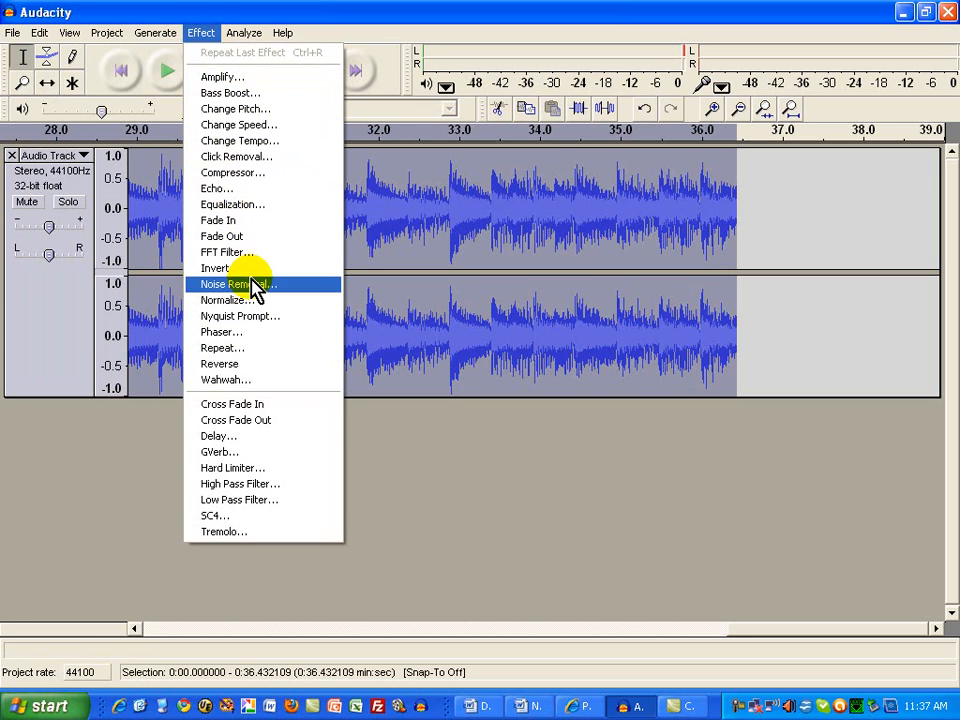
left_click(224, 300)
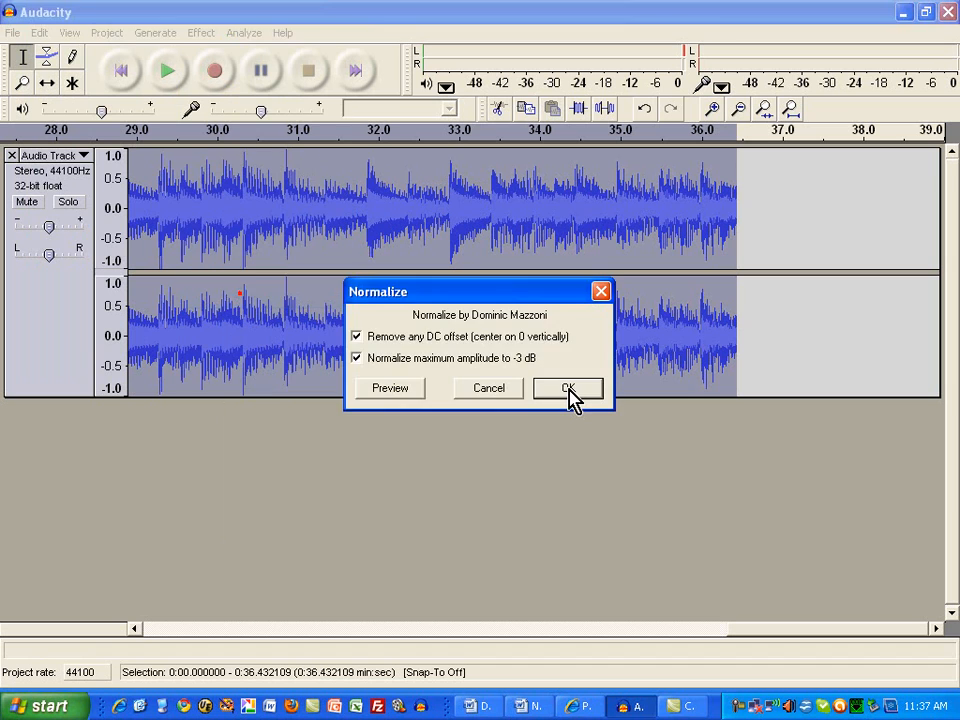
left_click(568, 388)
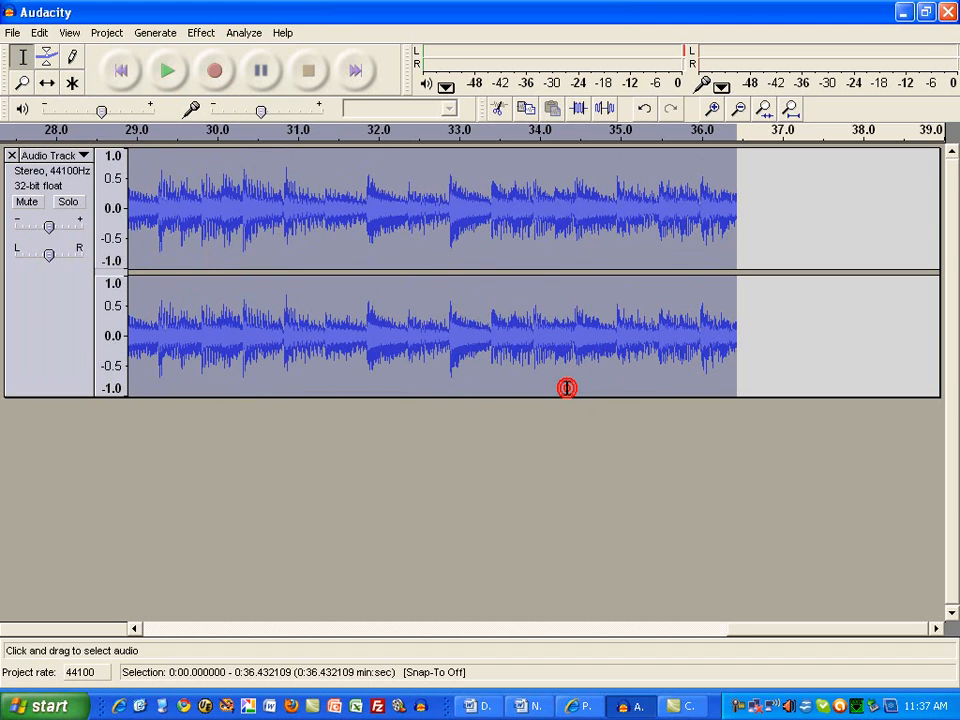
mouse_move(832, 336)
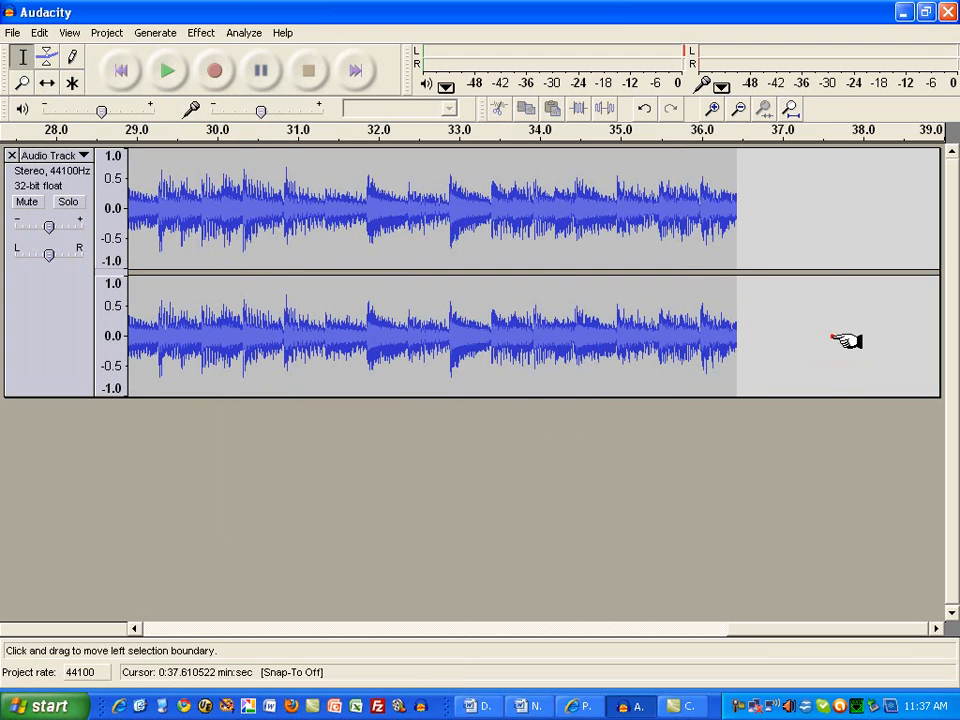
mouse_move(120, 70)
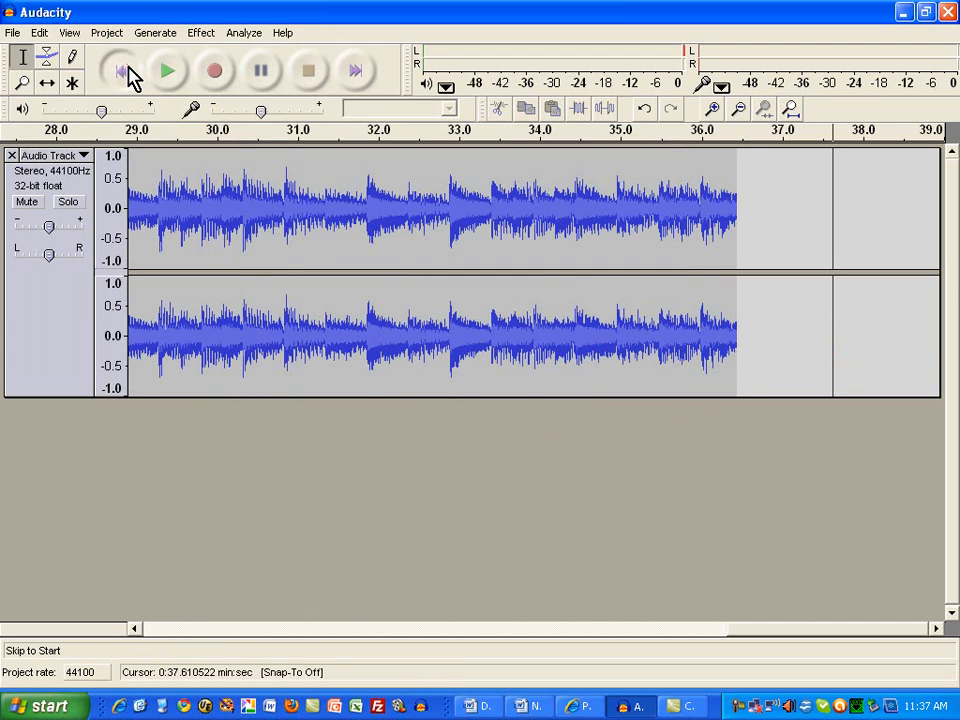
Export the clip as chicago.wav in the maranatha folder
left_click(120, 72)
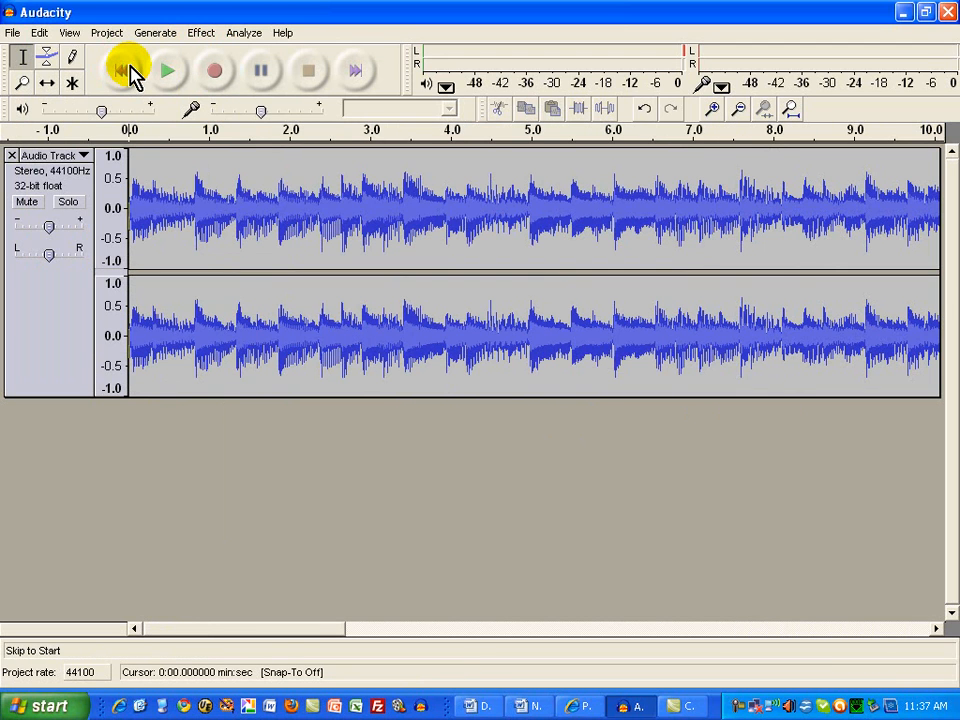
left_click(12, 32)
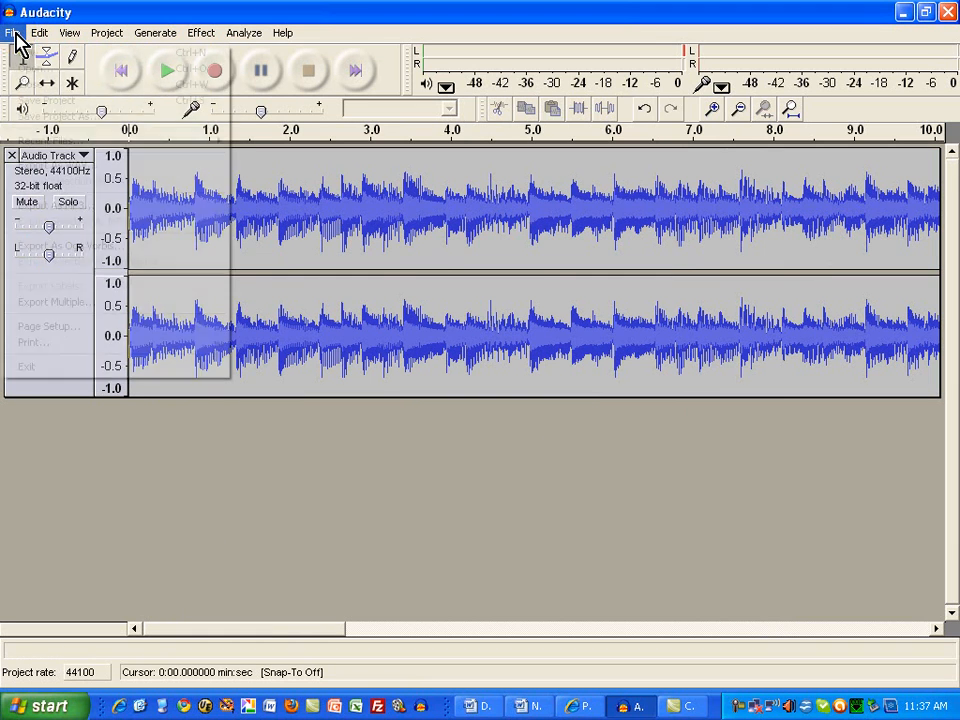
left_click(12, 32)
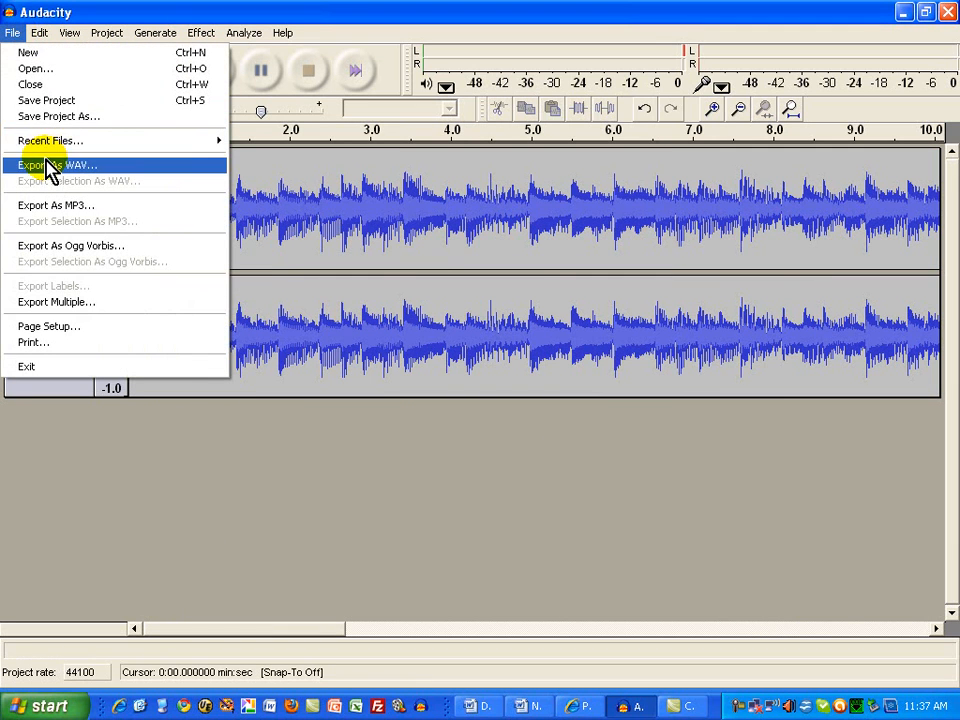
left_click(56, 164)
type("chicago.wav")
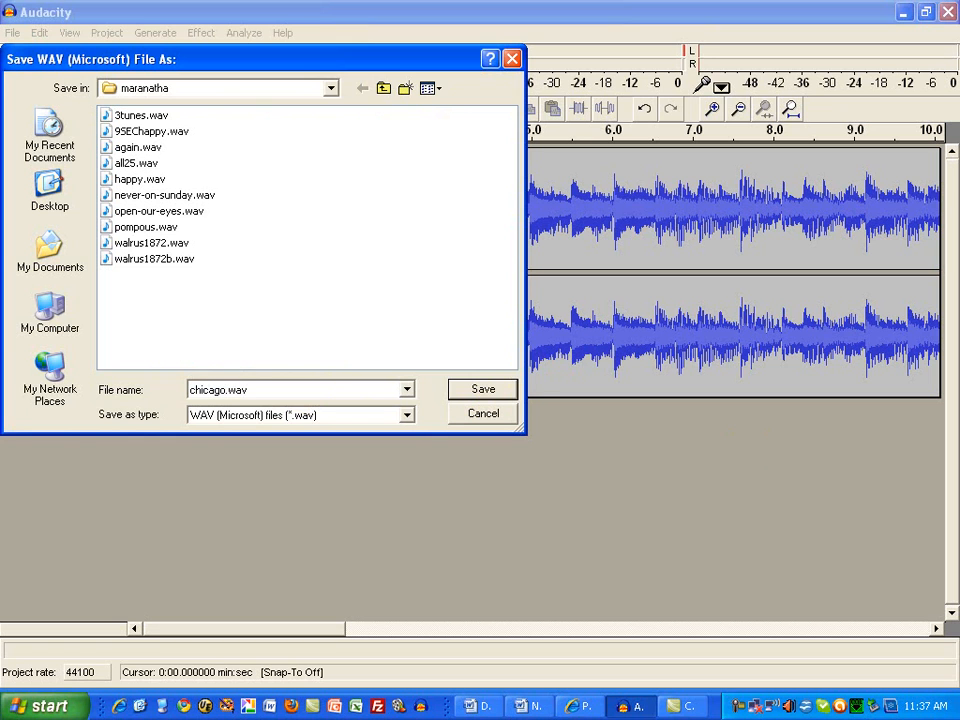
left_click(482, 388)
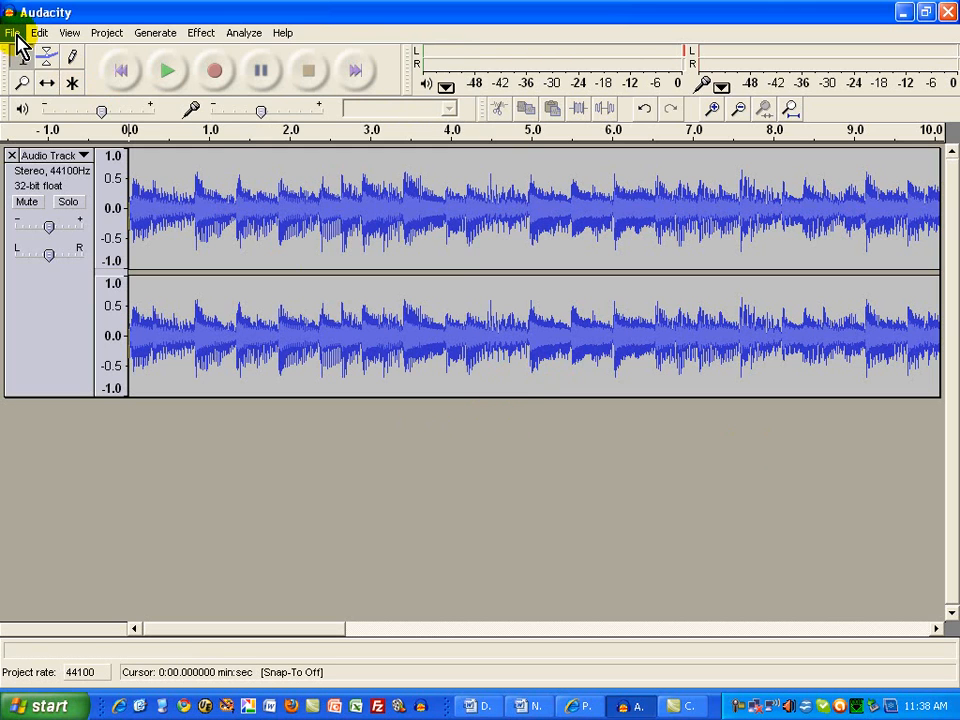
Export the clip as chicago.mp3 in the maranatha folder, reaching the ID3 tag editor
left_click(12, 32)
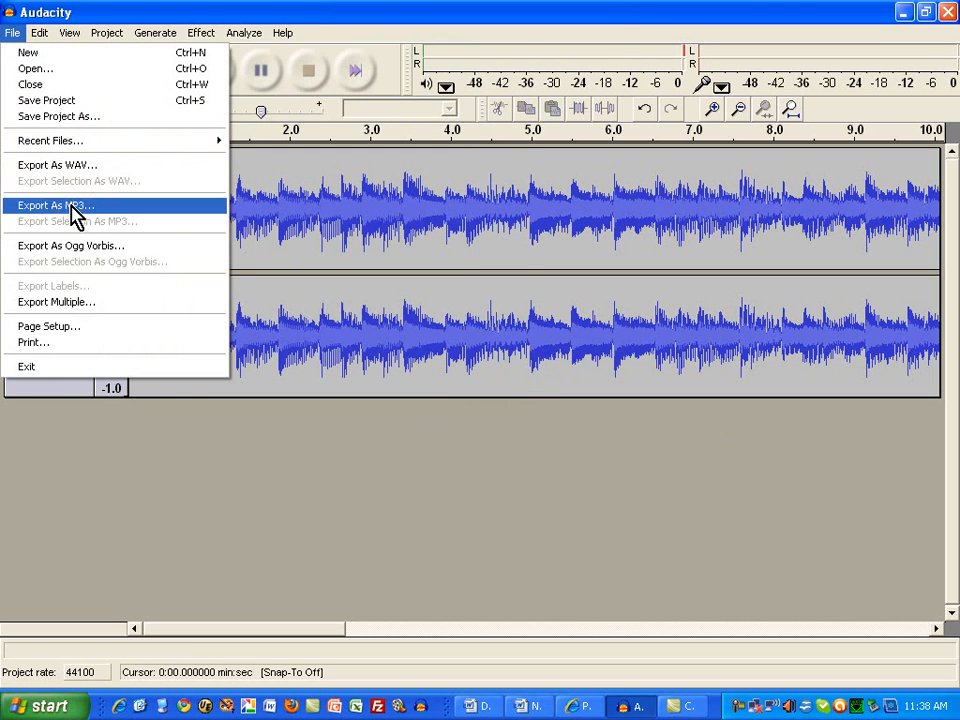
left_click(56, 204)
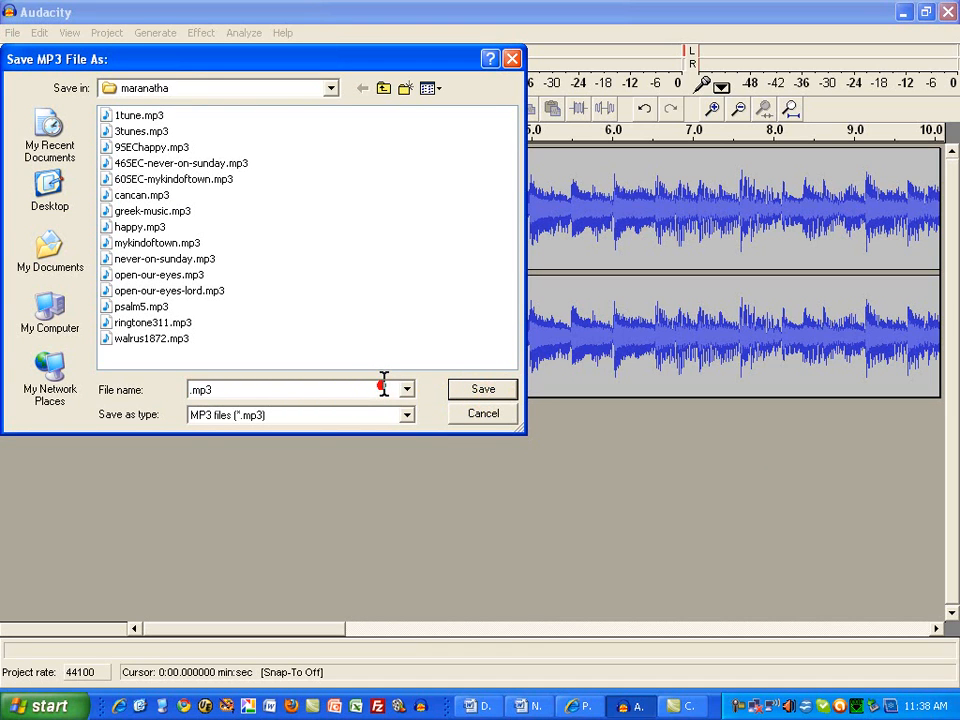
type("chica")
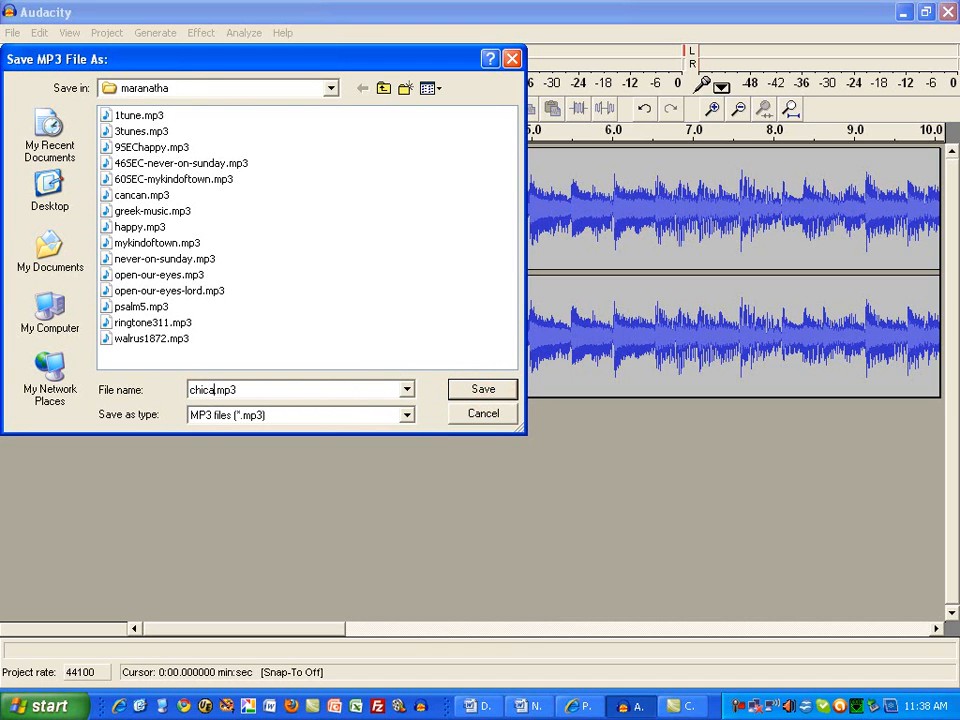
type("go")
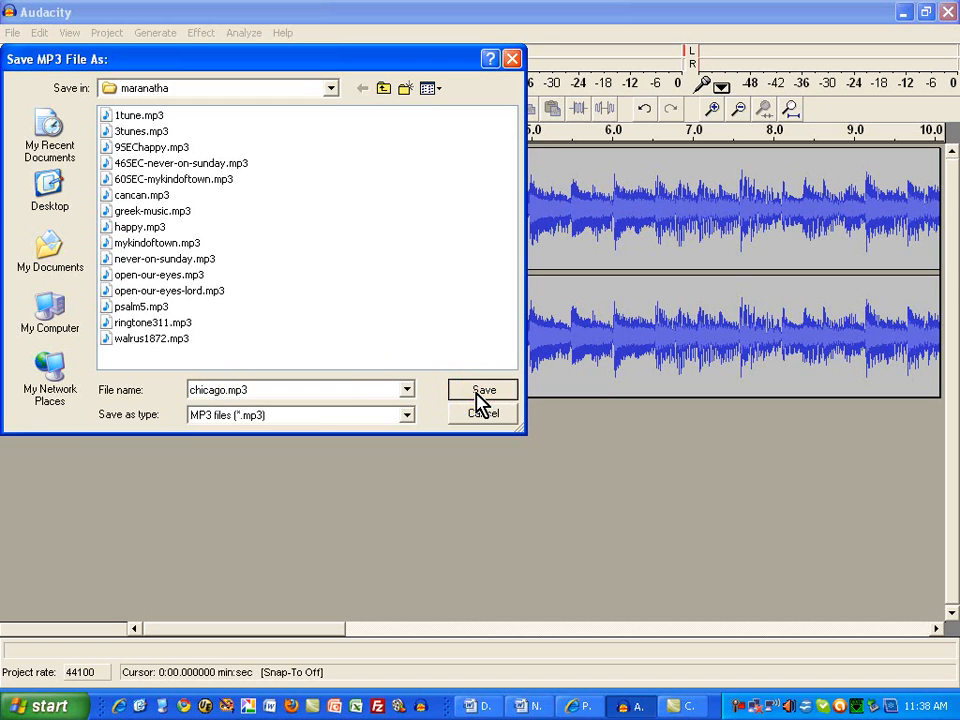
left_click(484, 390)
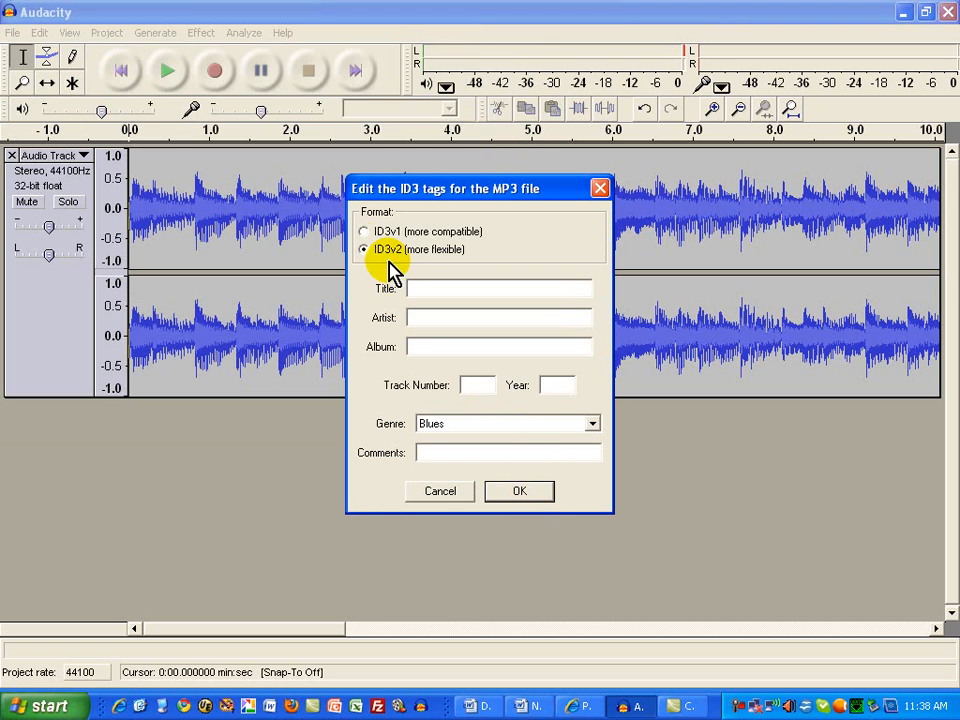
Choose the ID3v1 tag format and enter the title Chicago ringtone
left_click(364, 232)
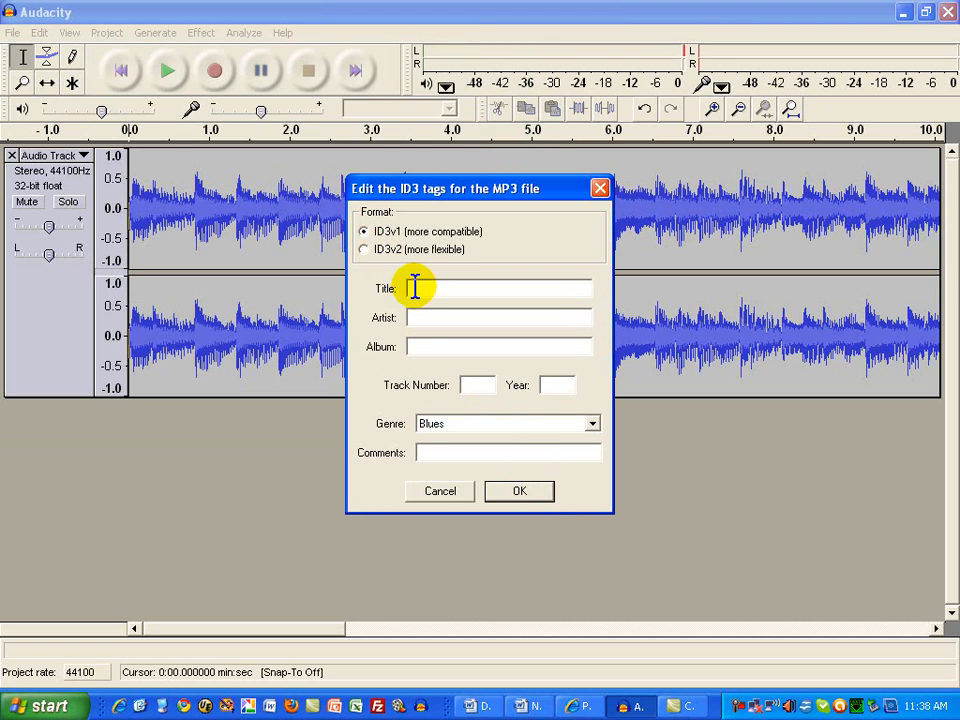
type("Chicago")
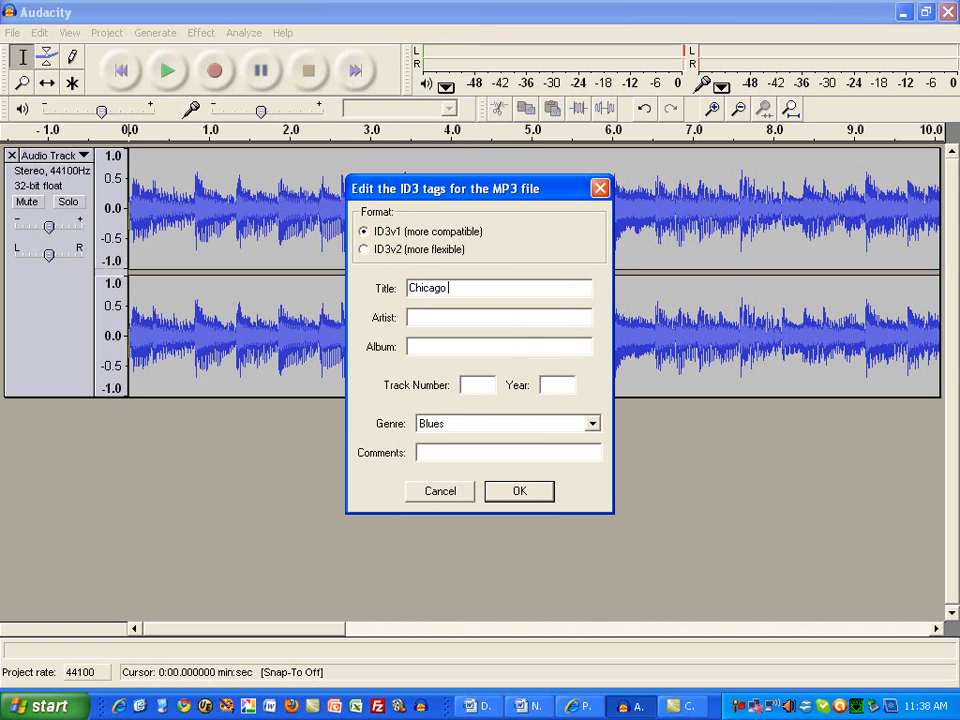
type("ringtone")
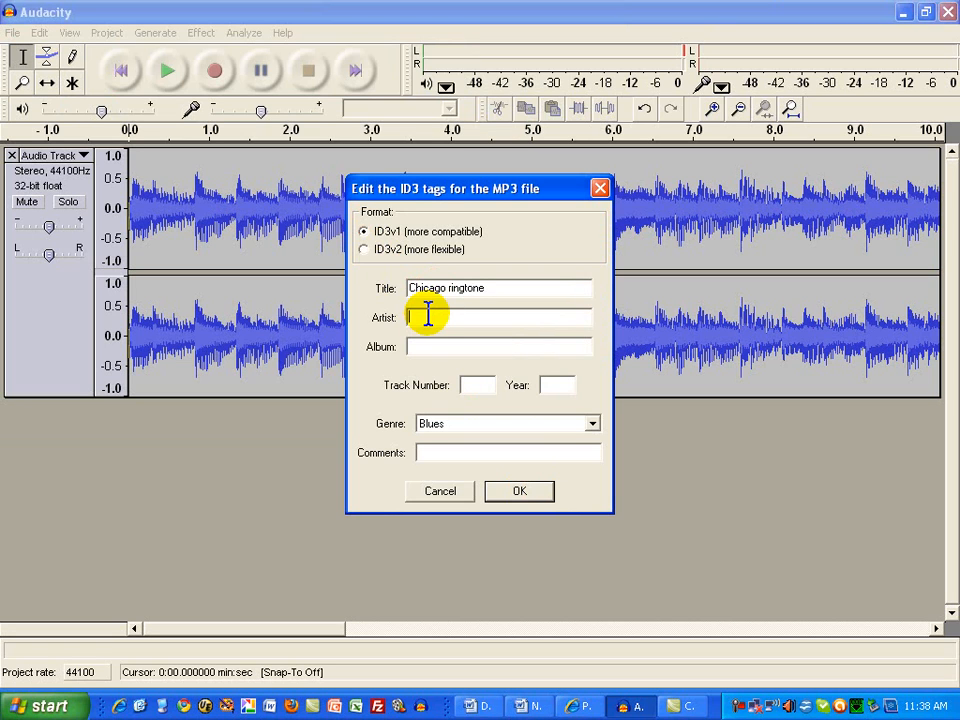
mouse_move(478, 384)
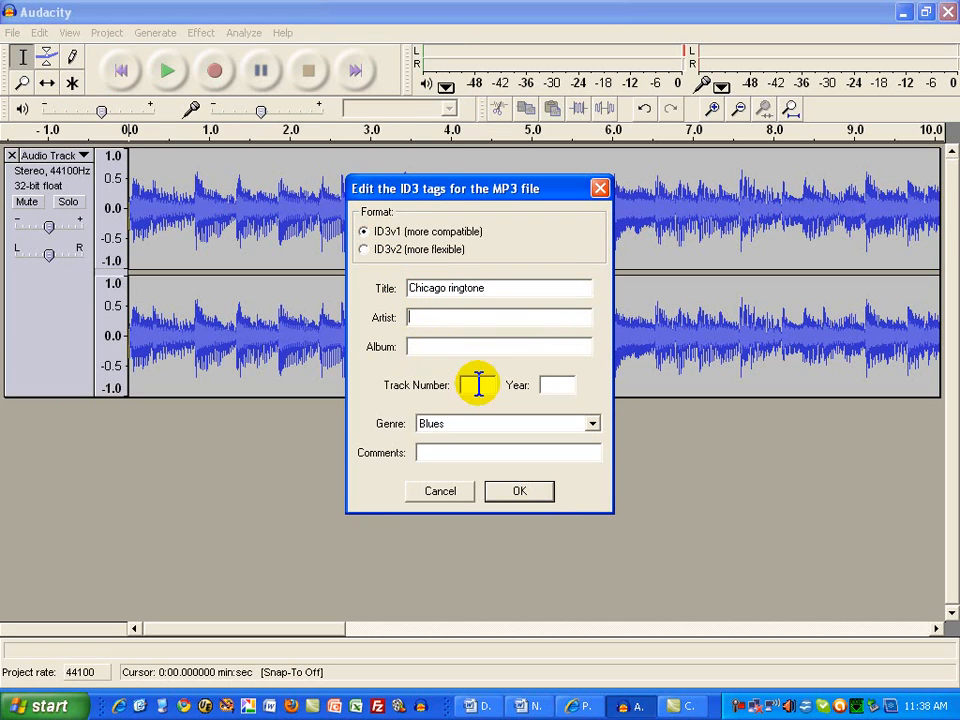
Set the genre to Other and confirm the MP3 tags
left_click(592, 424)
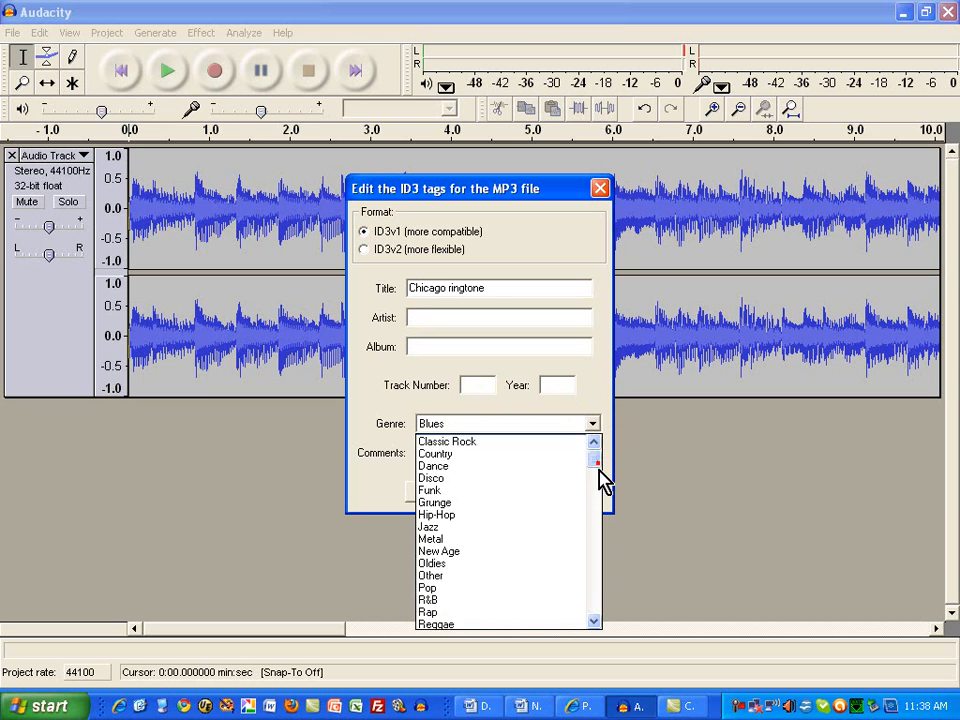
scroll("down", 3)
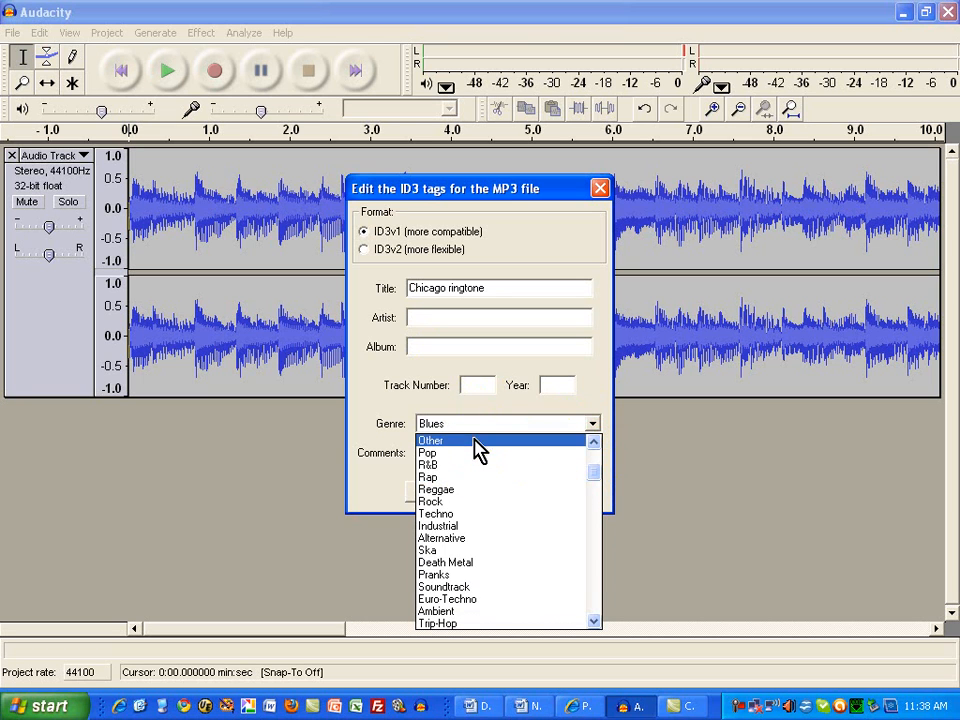
left_click(430, 440)
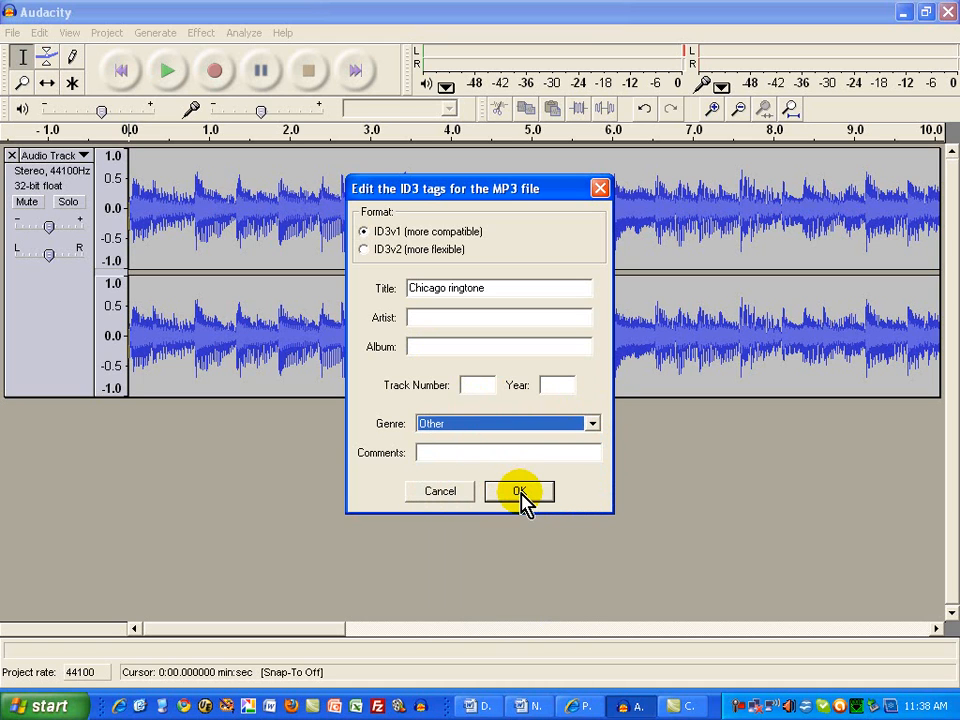
left_click(520, 492)
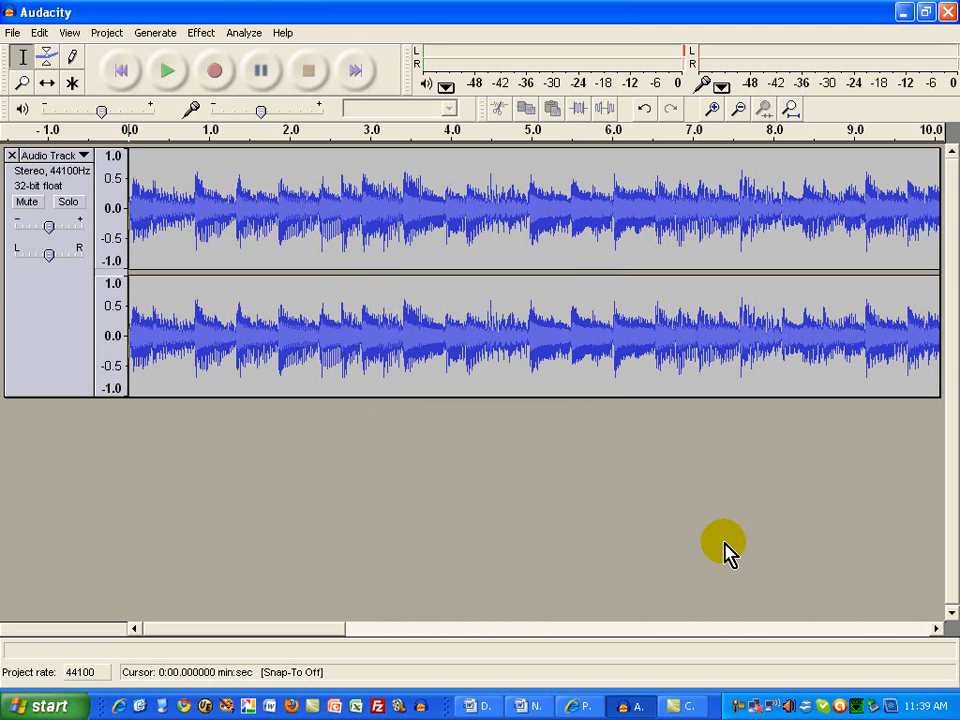
mouse_move(456, 48)
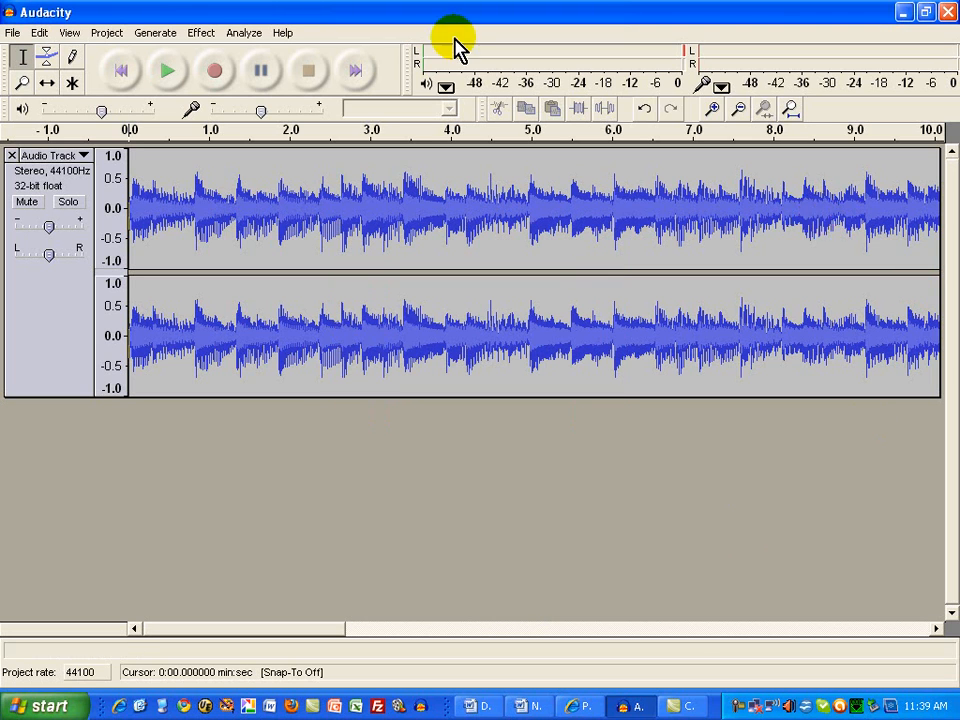
mouse_move(40, 32)
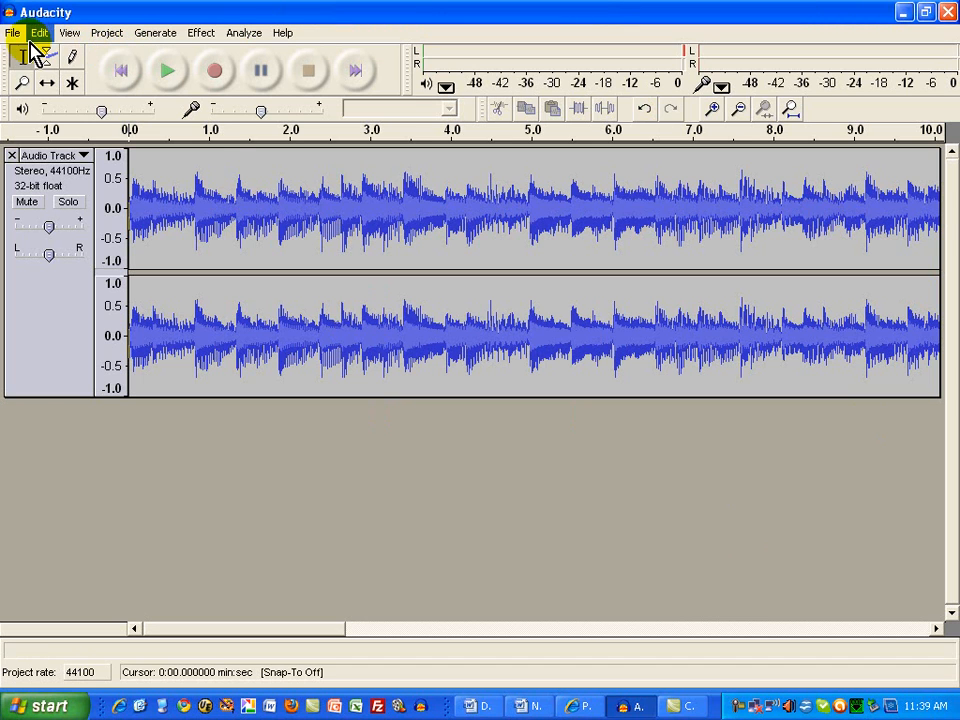
Exit Audacity via the File menu, declining to save the project changes
left_click(12, 32)
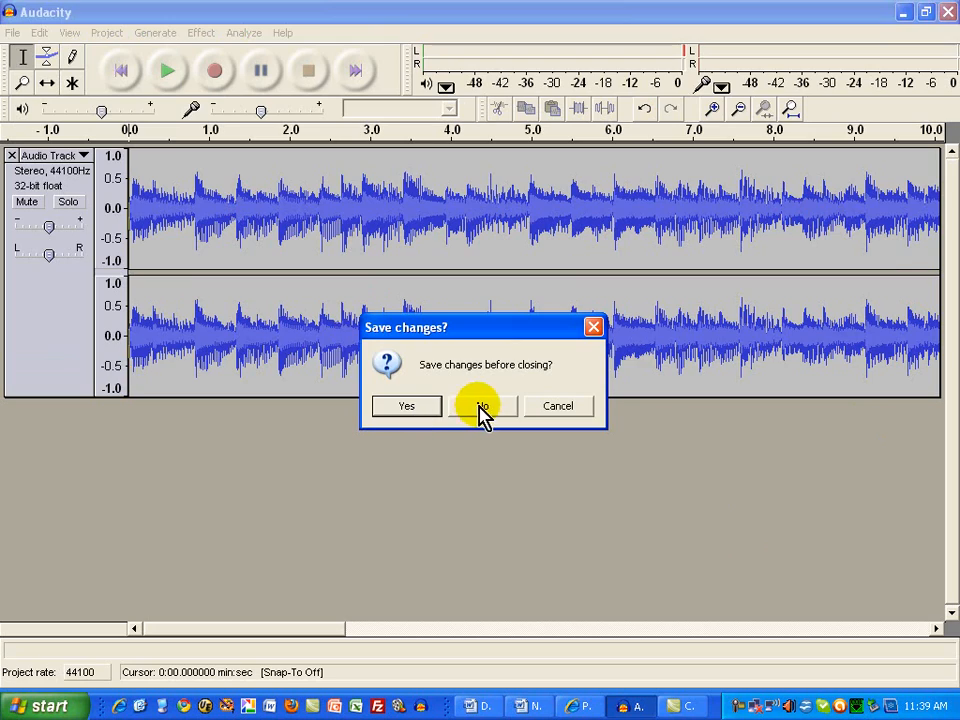
left_click(482, 404)
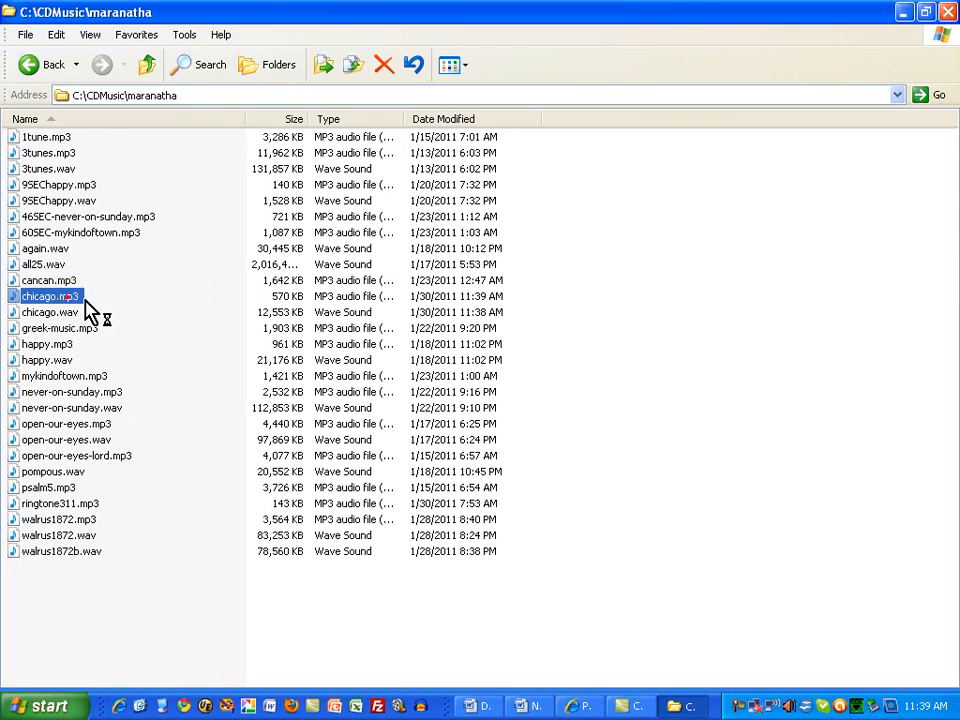
Play chicago.mp3 from C:\CDMusic\maranatha in Windows Media Player
double_click(48, 296)
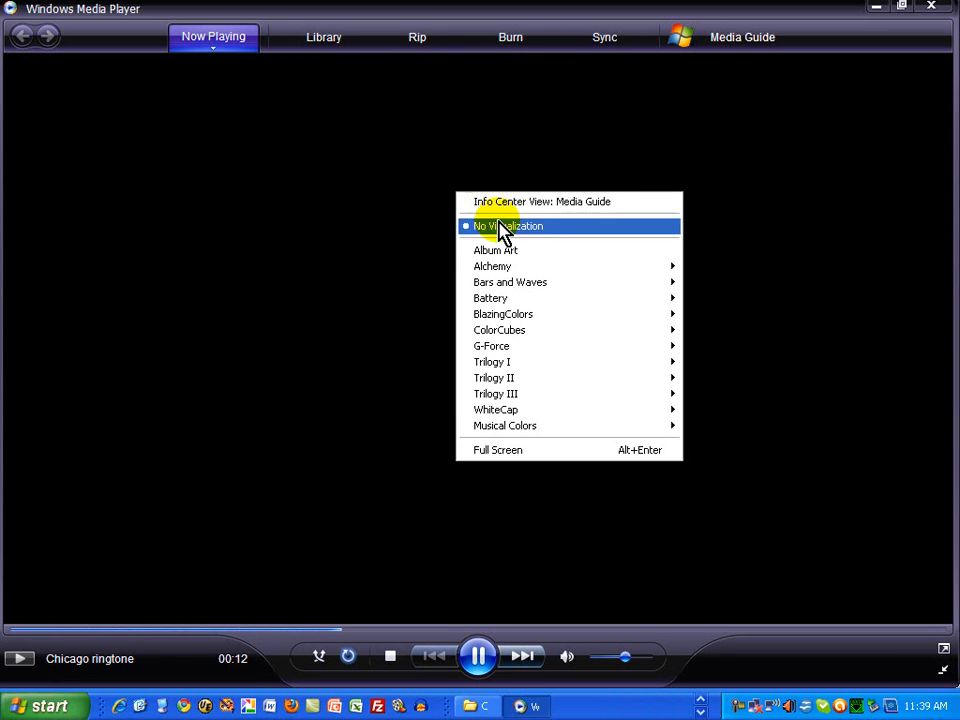
mouse_move(492, 266)
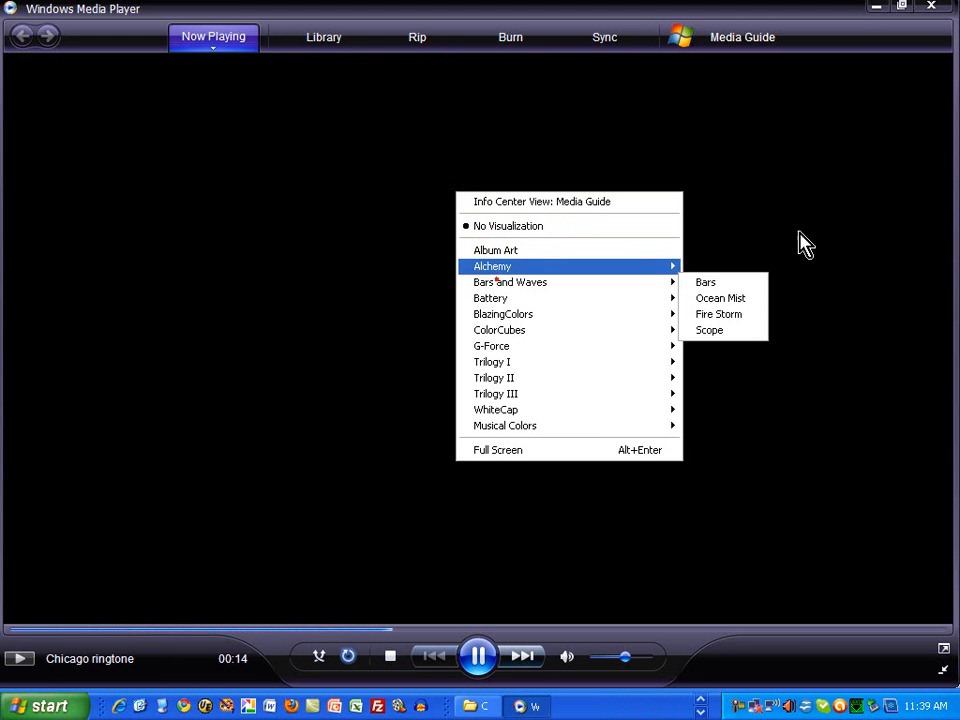
mouse_move(736, 276)
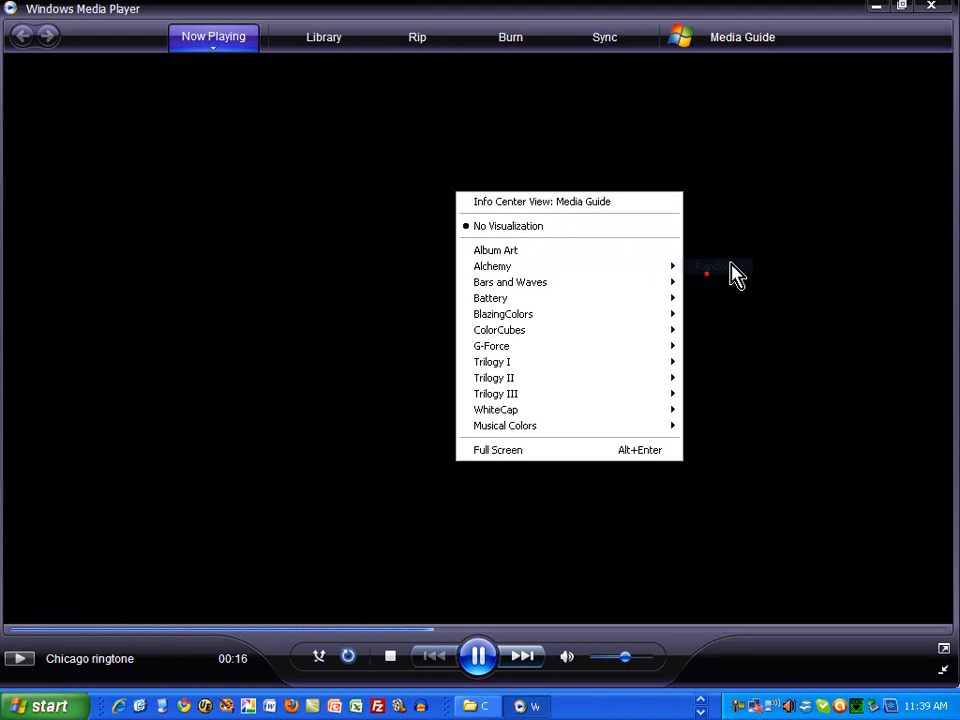